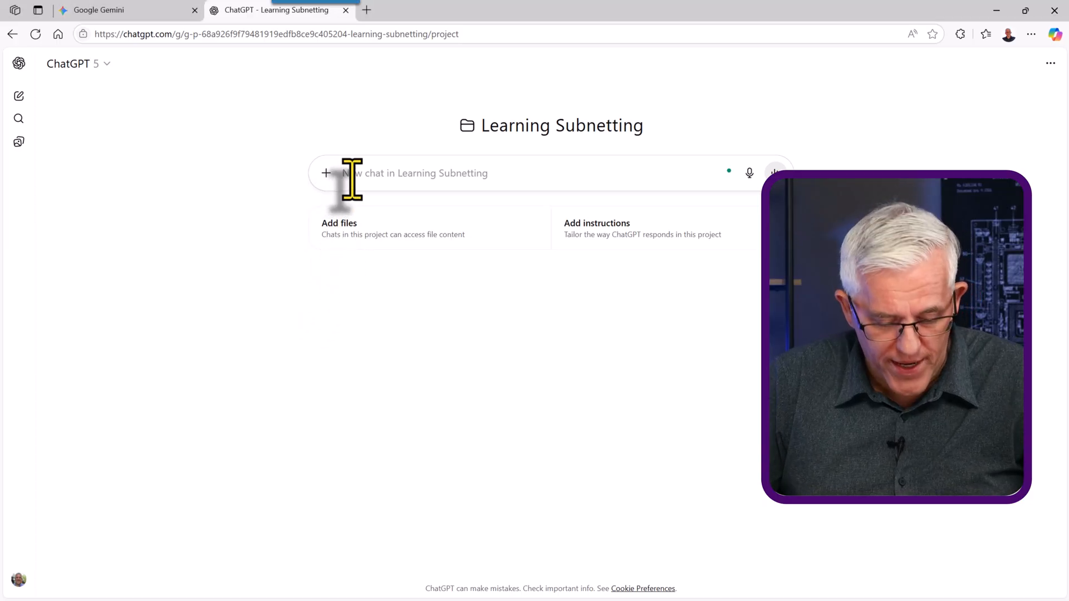
- Draft the question about a plan for subnetting a class C IPv4 network, with Study and learn enabled
{"action": "type", "text": "Can you create a plan to help me learn how to subnet a class C IPv4 network?"}
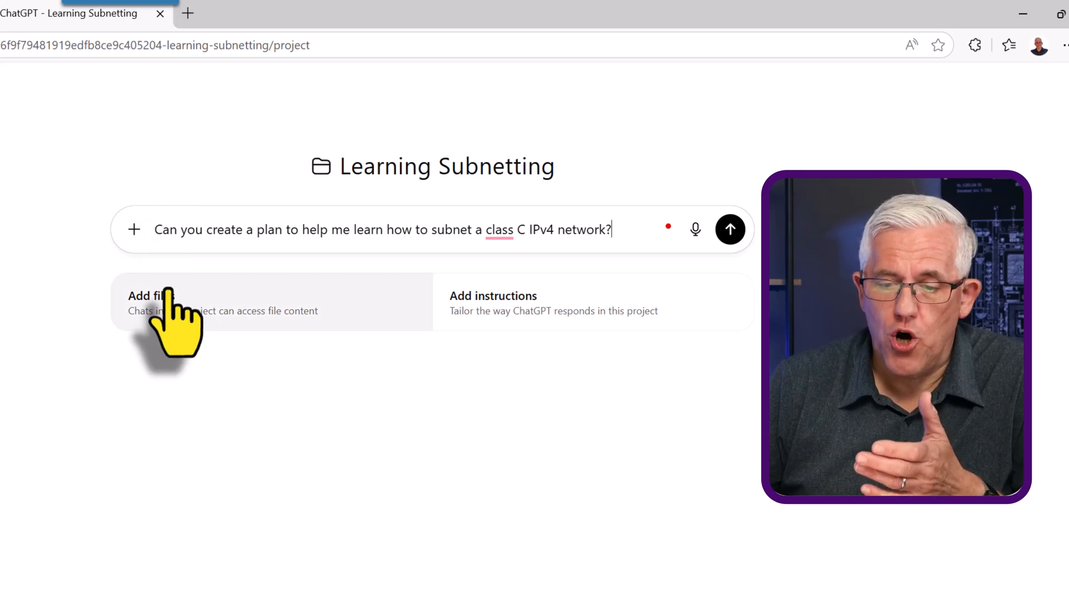
{"action": "left_click", "coordinate": [134, 229]}
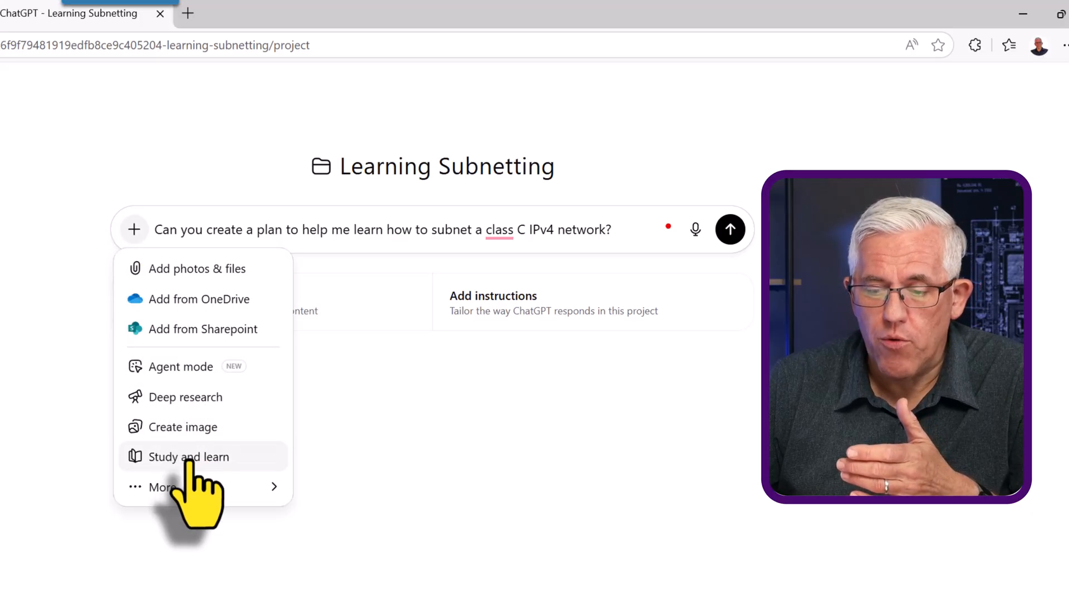
{"action": "left_click", "coordinate": [189, 457]}
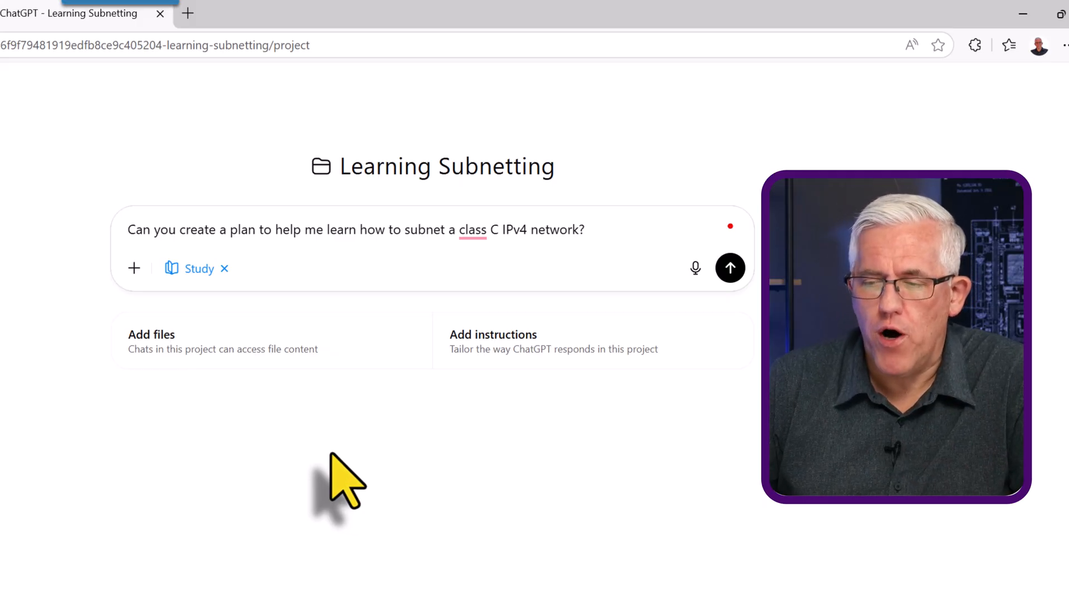
- Send the subnetting question and read through ChatGPT's seven-step learning plan
{"action": "left_click", "coordinate": [730, 268]}
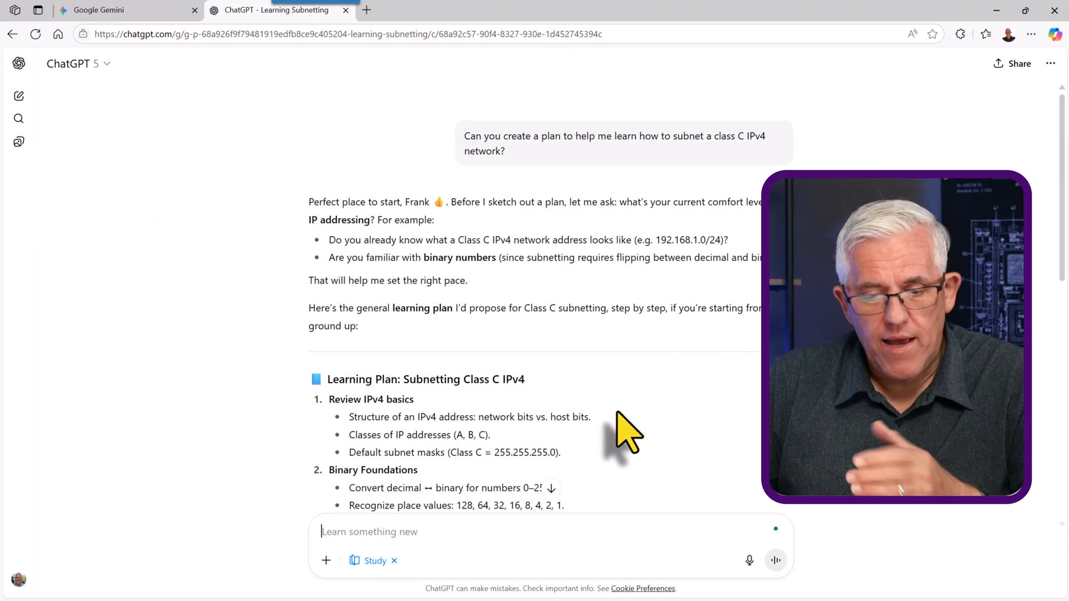
{"action": "scroll", "scroll_direction": "down", "scroll_amount": 3}
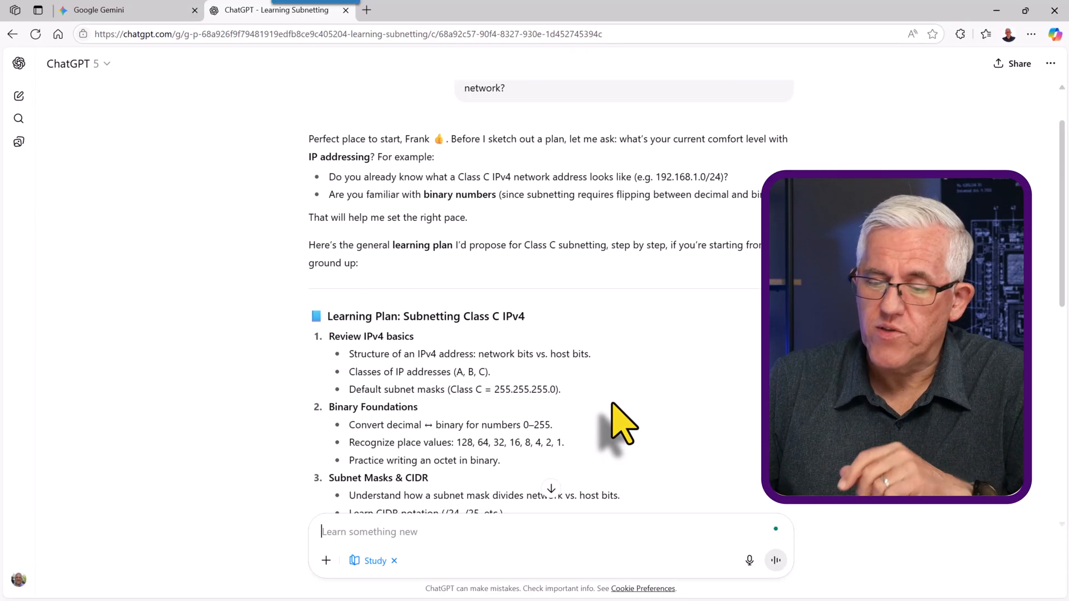
{"action": "scroll", "scroll_direction": "down", "scroll_amount": 3}
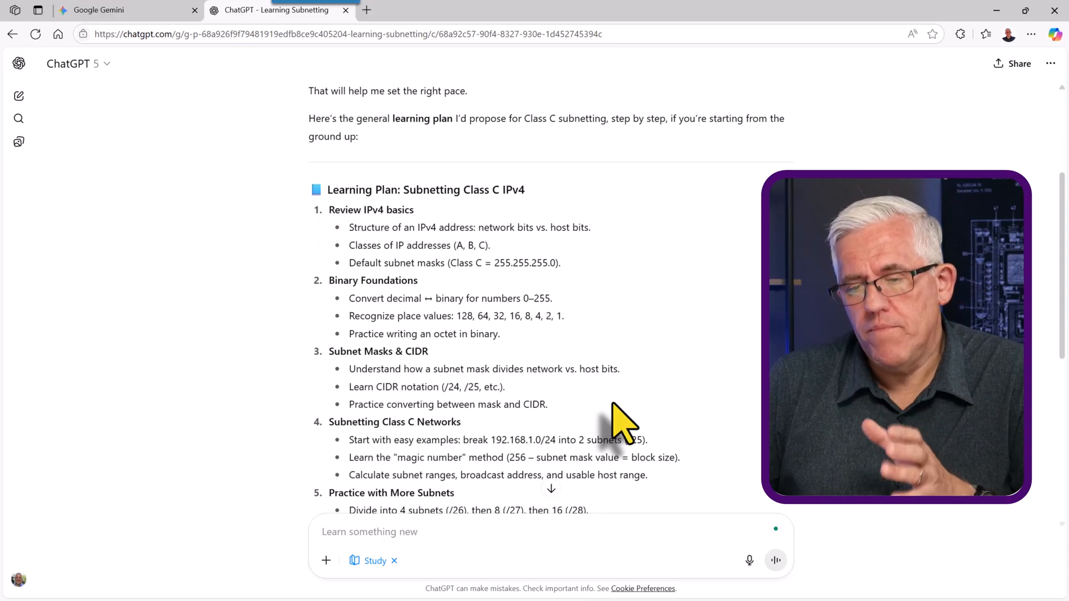
{"action": "scroll", "scroll_direction": "down", "scroll_amount": 3}
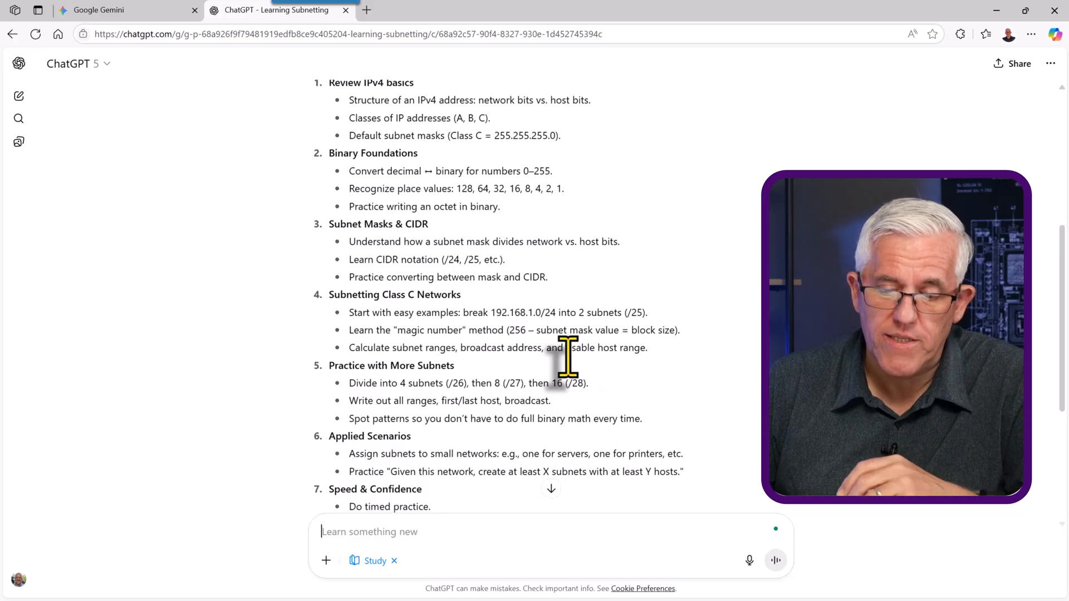
{"action": "scroll", "scroll_direction": "down", "scroll_amount": 3}
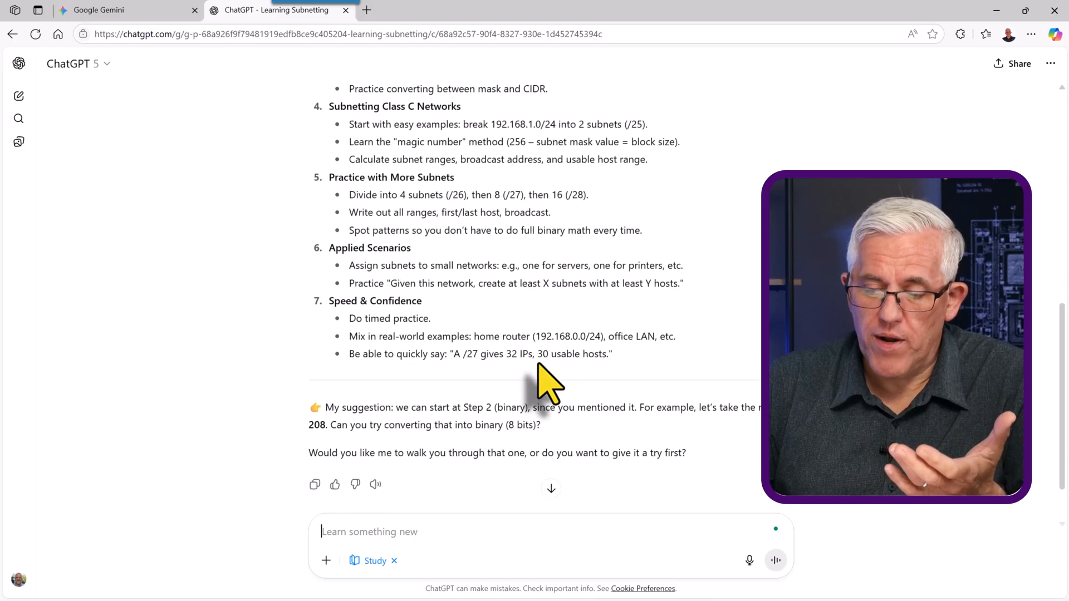
{"action": "scroll", "scroll_direction": "down", "scroll_amount": 3}
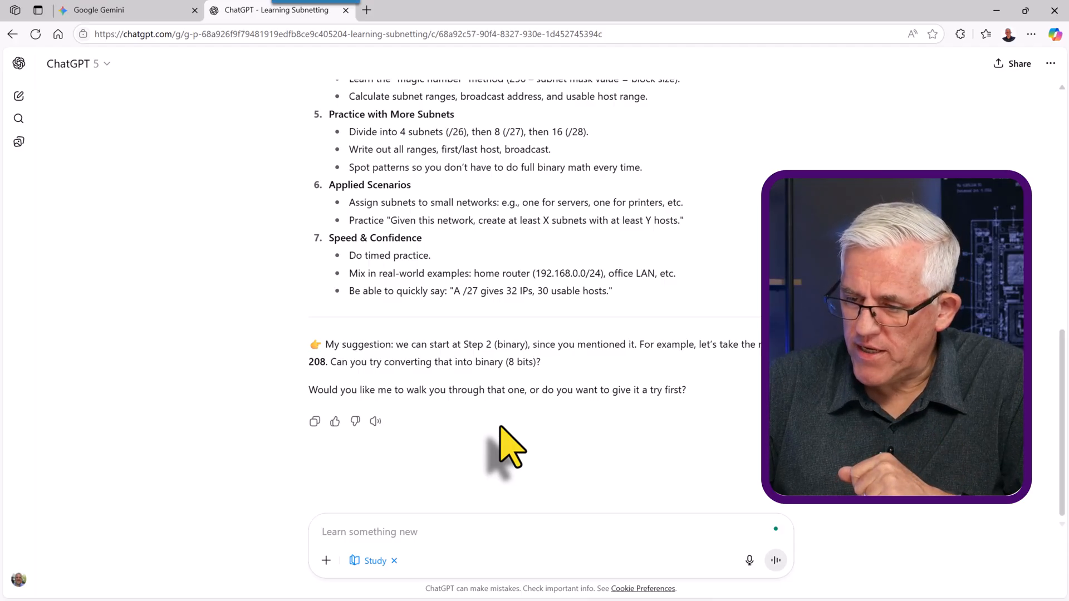
{"action": "mouse_move", "coordinate": [460, 433]}
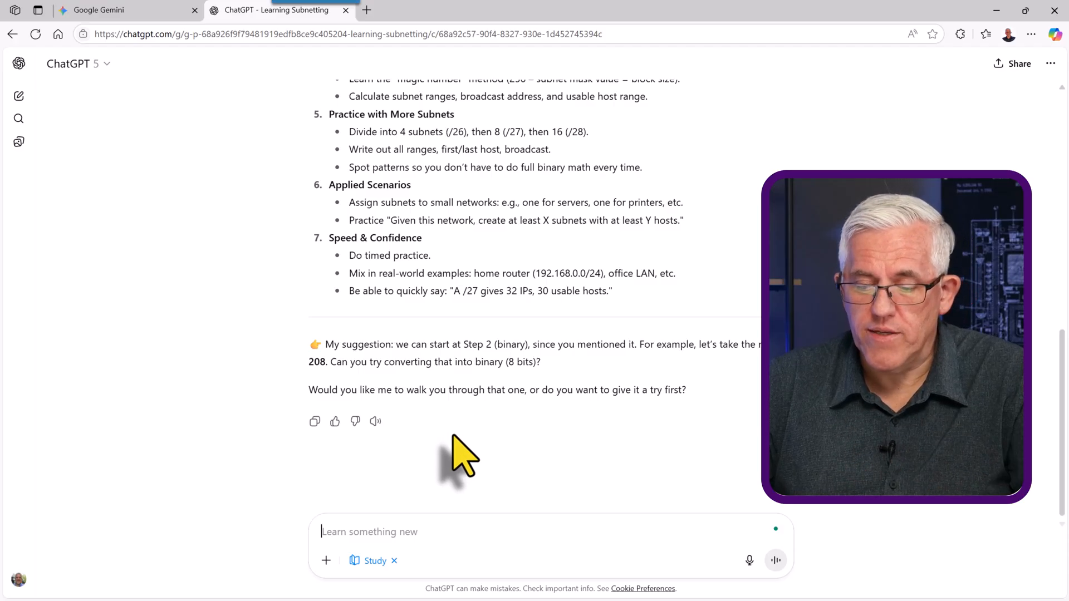
- Ask ChatGPT 'Can we review binary?'
{"action": "type", "text": "Can we review binary"}
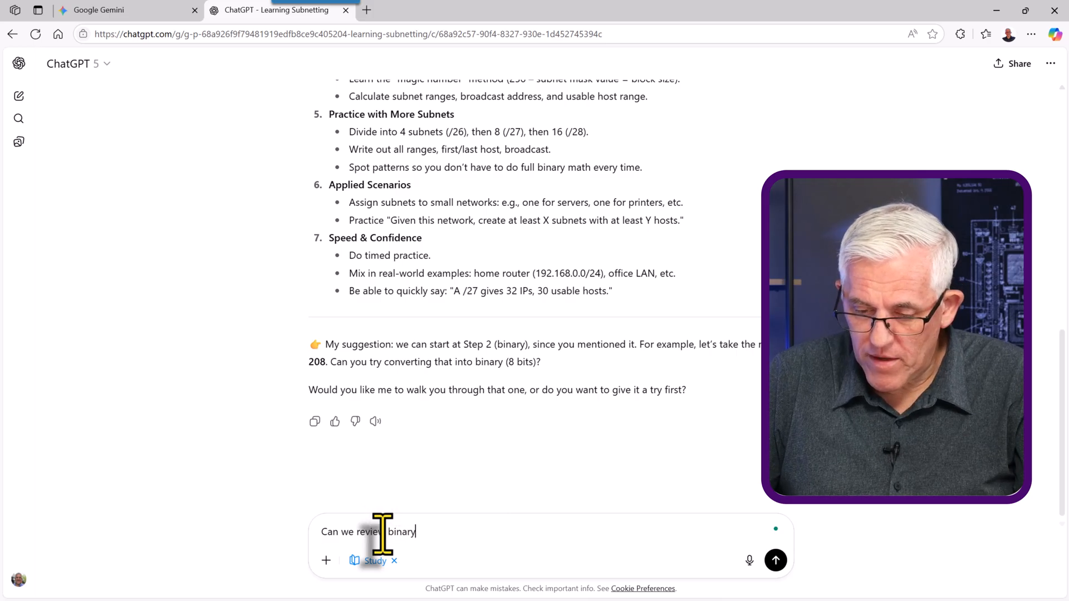
{"action": "left_click", "coordinate": [775, 560]}
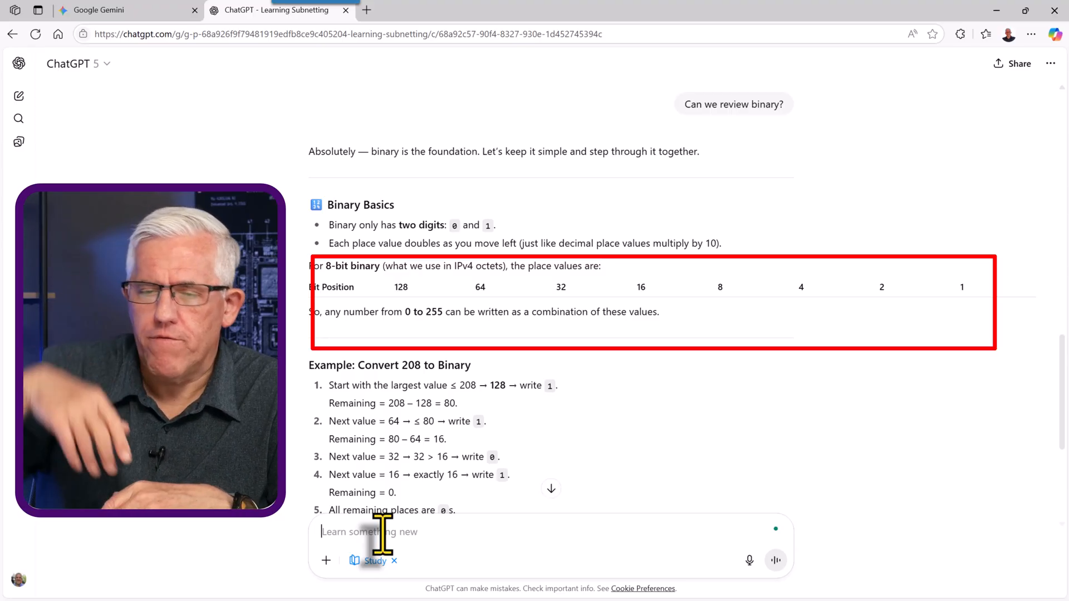
{"action": "mouse_move", "coordinate": [488, 321]}
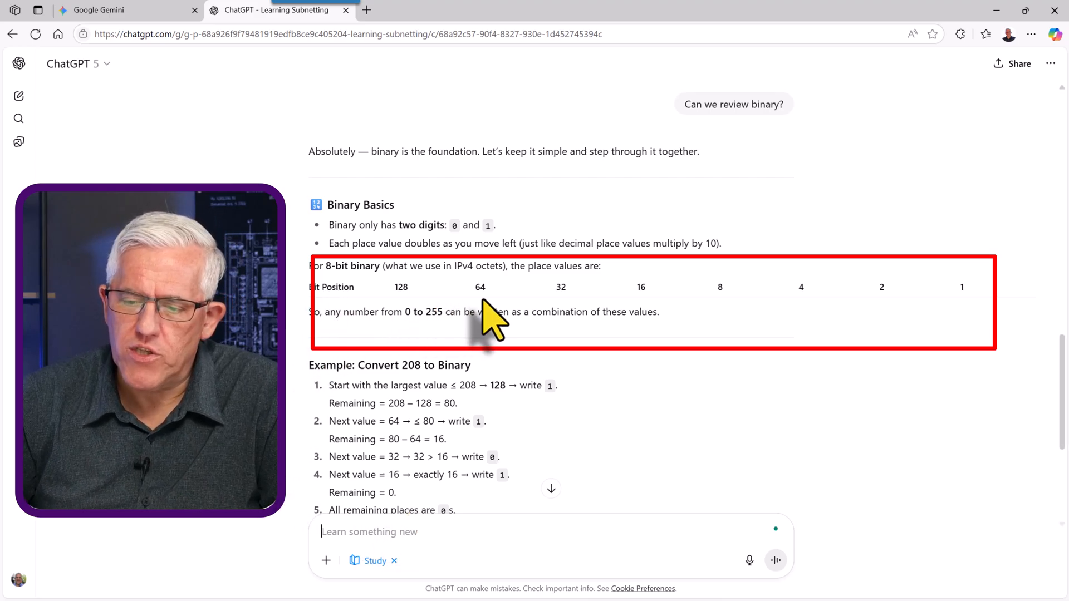
{"action": "mouse_move", "coordinate": [607, 354]}
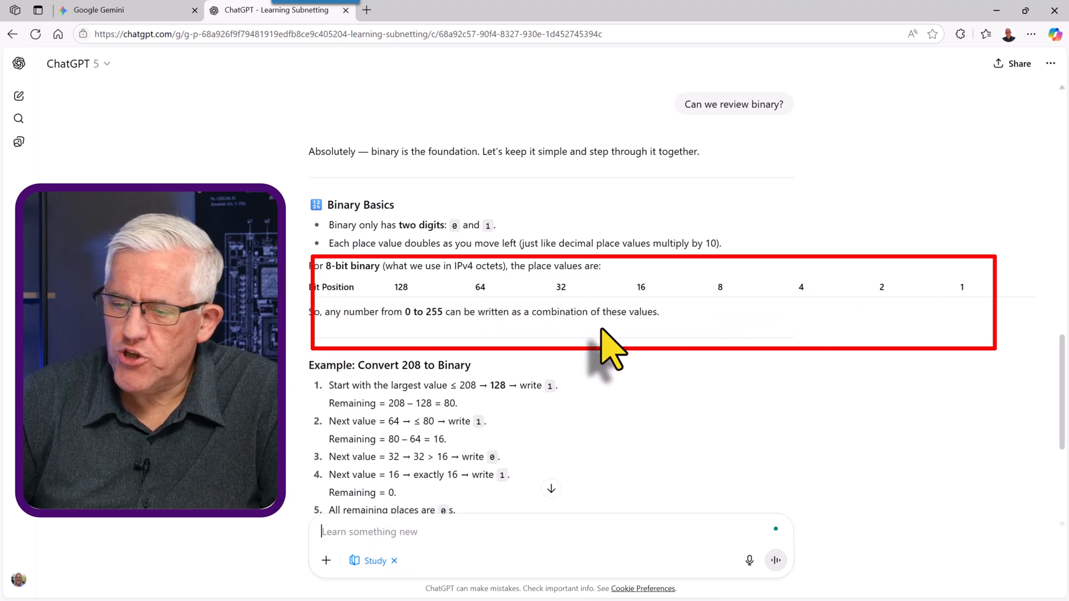
{"action": "mouse_move", "coordinate": [389, 351]}
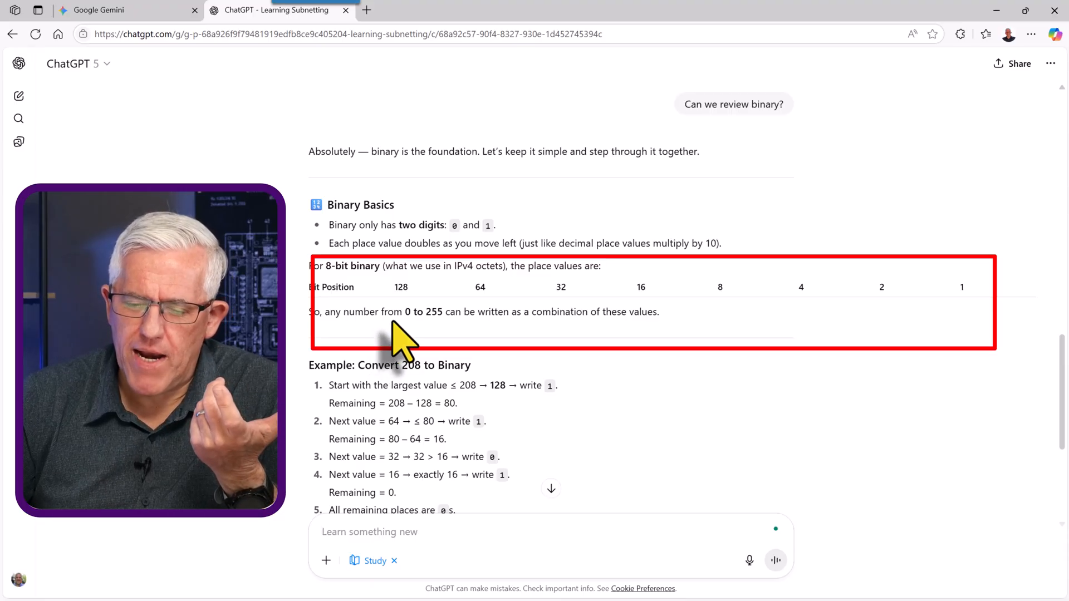
{"action": "mouse_move", "coordinate": [808, 344]}
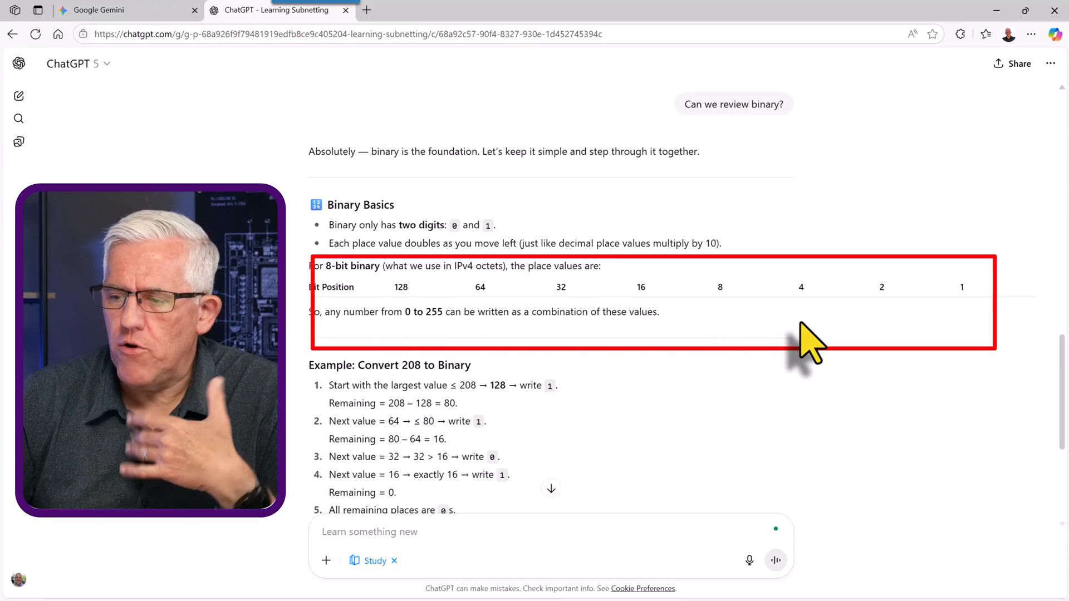
{"action": "mouse_move", "coordinate": [954, 382]}
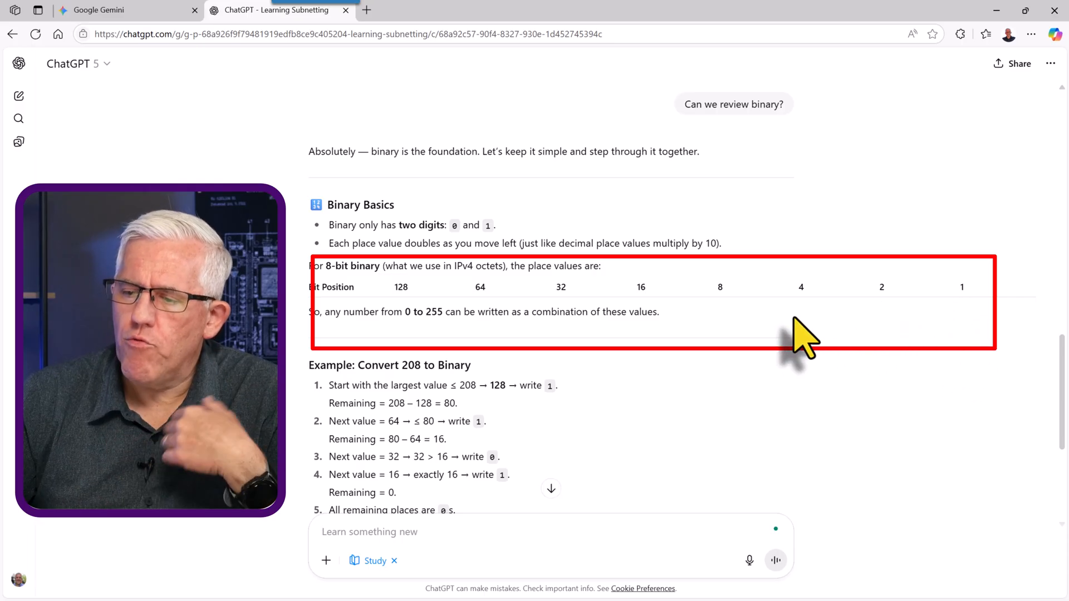
{"action": "mouse_move", "coordinate": [723, 321]}
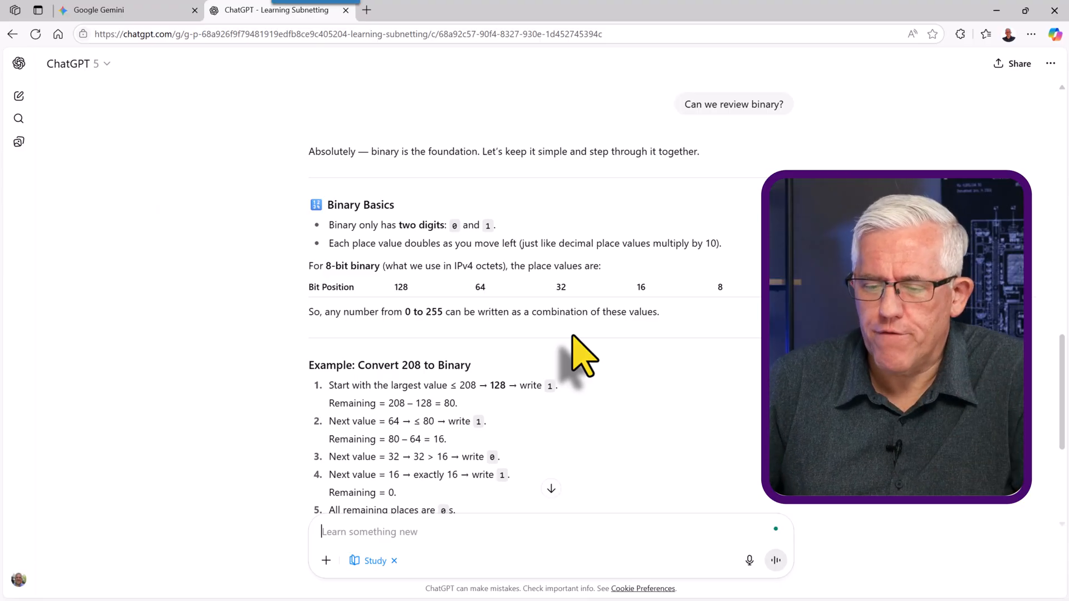
- Scroll to the 'Your turn' question on 144 and type a binary answer
{"action": "scroll", "scroll_direction": "down", "scroll_amount": 3}
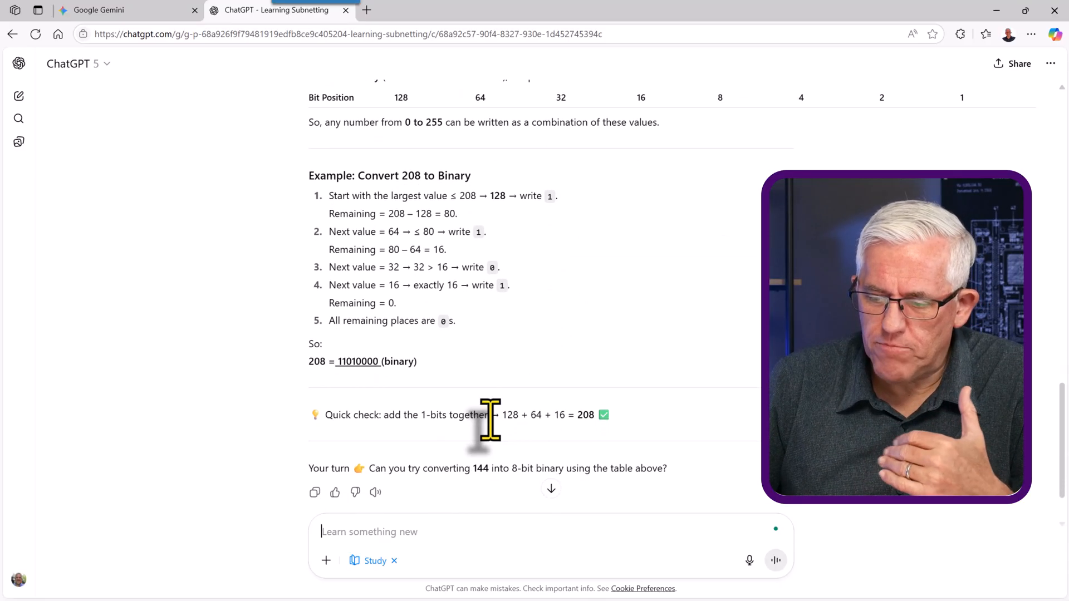
{"action": "scroll", "scroll_direction": "down", "scroll_amount": 3}
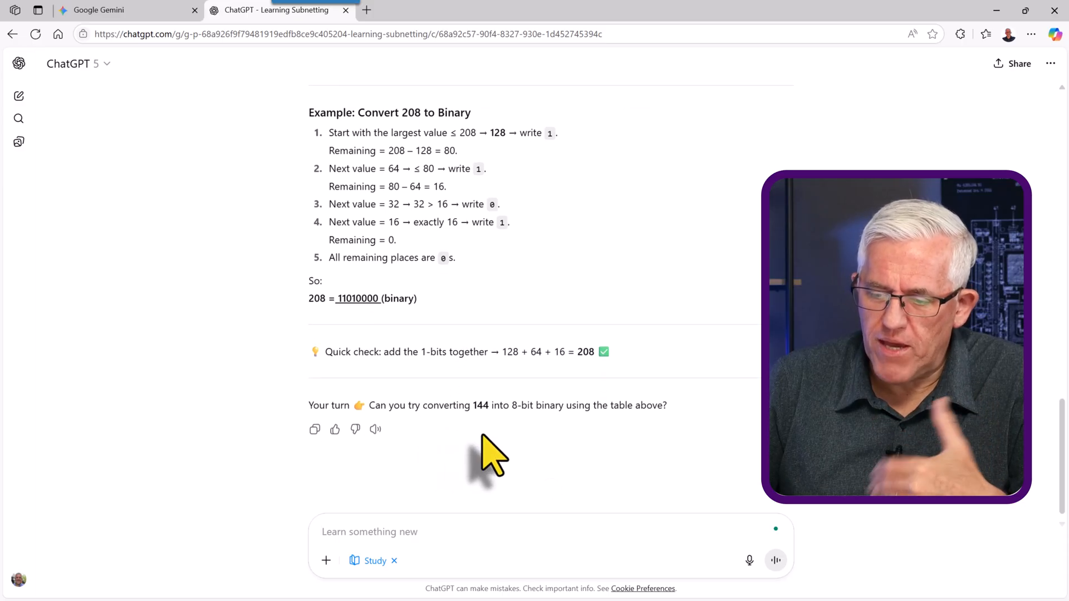
{"action": "mouse_move", "coordinate": [464, 450]}
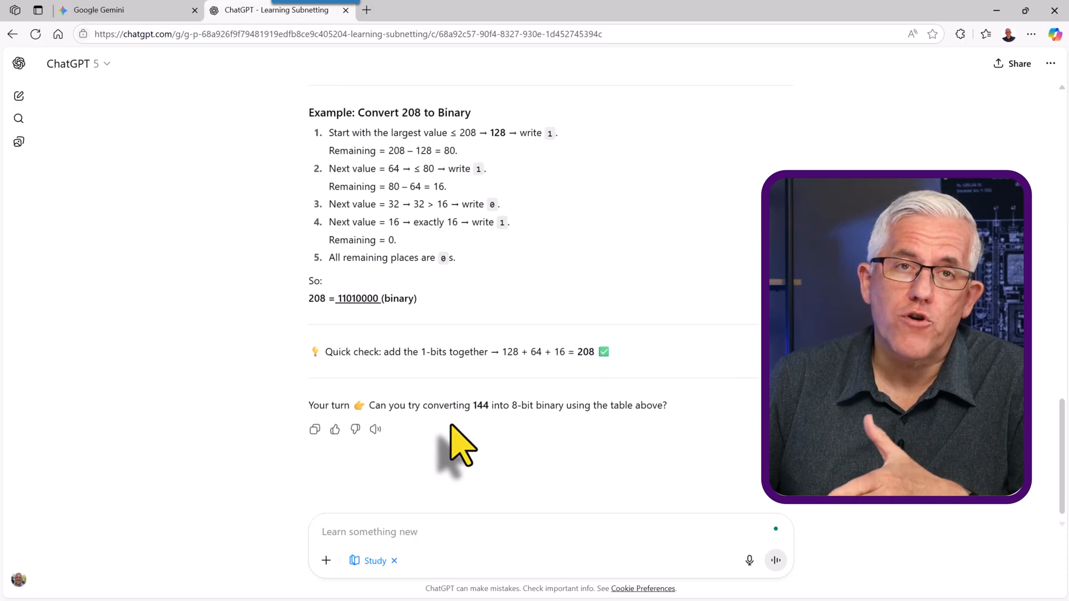
{"action": "mouse_move", "coordinate": [539, 450]}
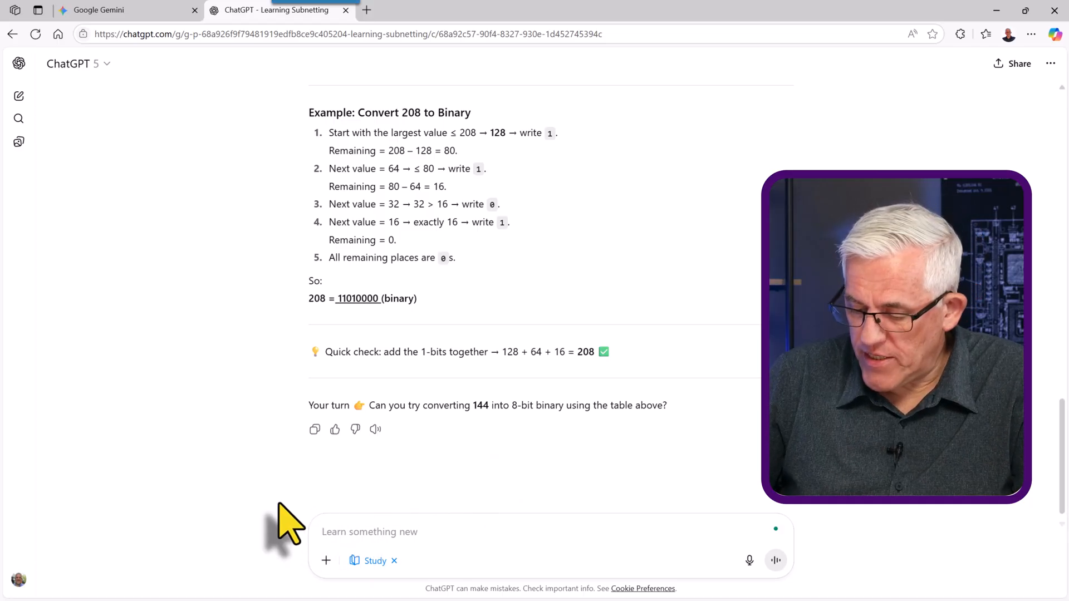
{"action": "type", "text": "1"}
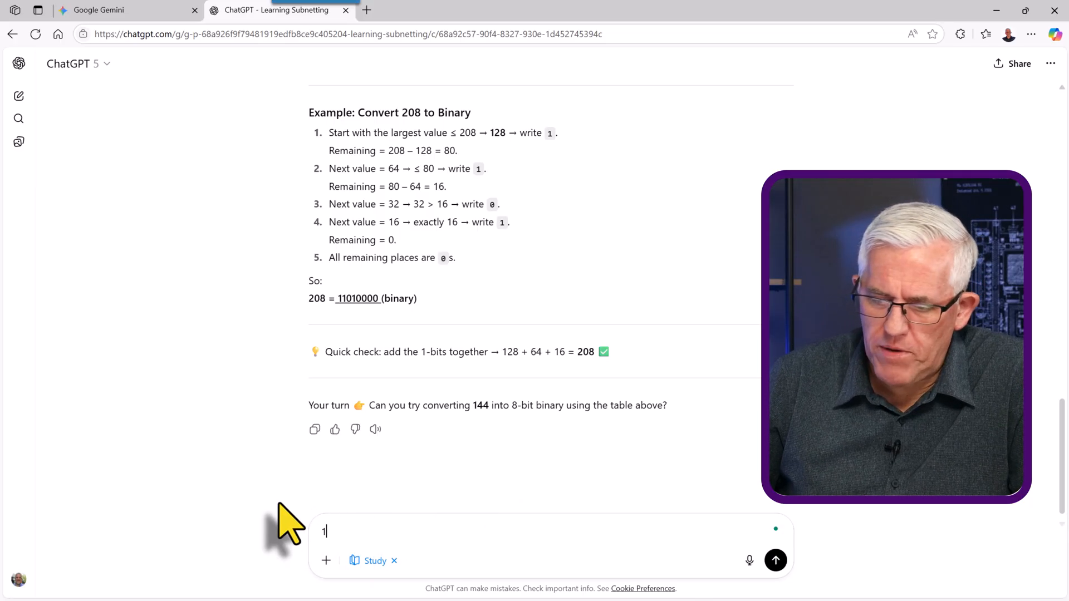
{"action": "type", "text": "001000"}
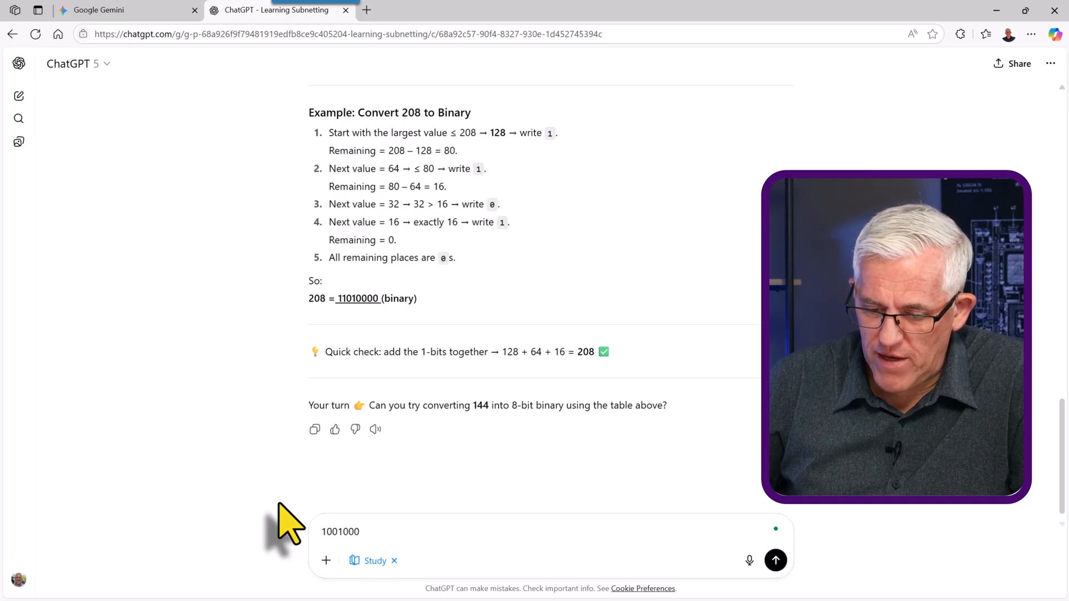
{"action": "left_click", "coordinate": [775, 559]}
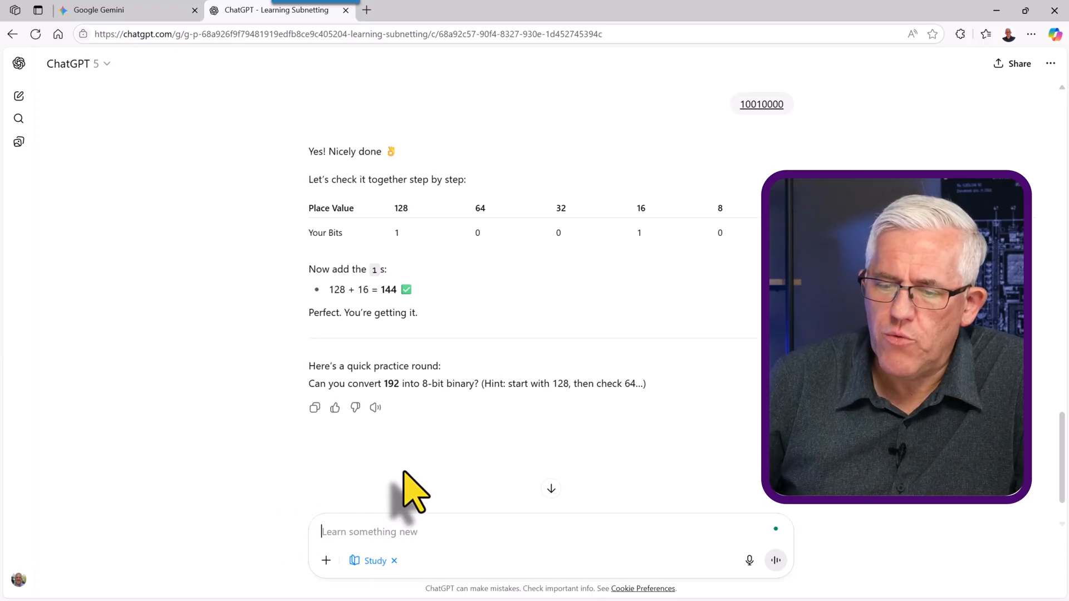
{"action": "mouse_move", "coordinate": [428, 276]}
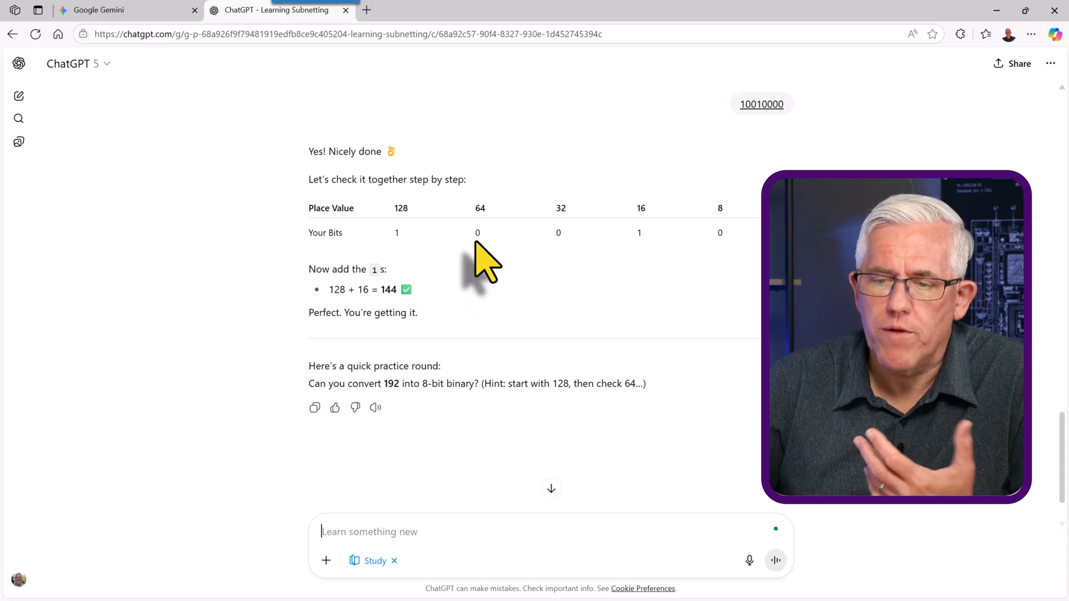
{"action": "mouse_move", "coordinate": [569, 279]}
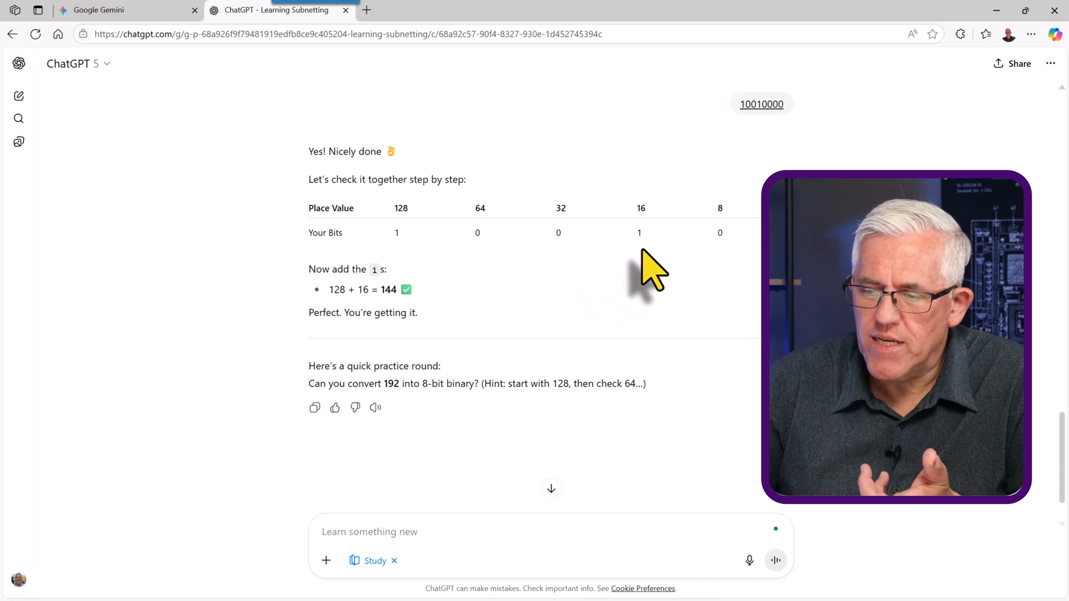
{"action": "mouse_move", "coordinate": [402, 321]}
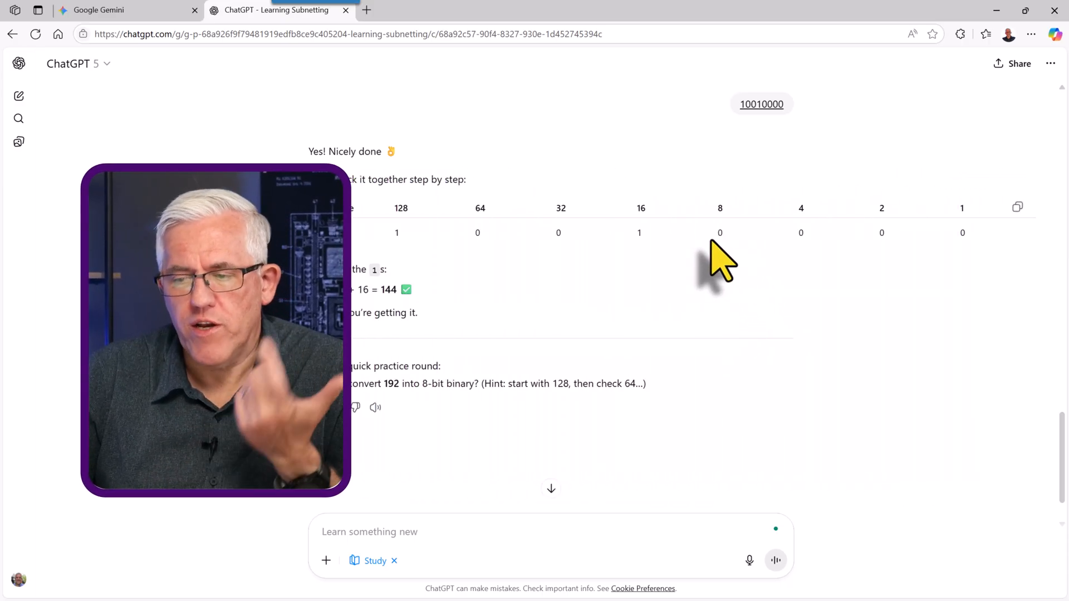
{"action": "mouse_move", "coordinate": [893, 273]}
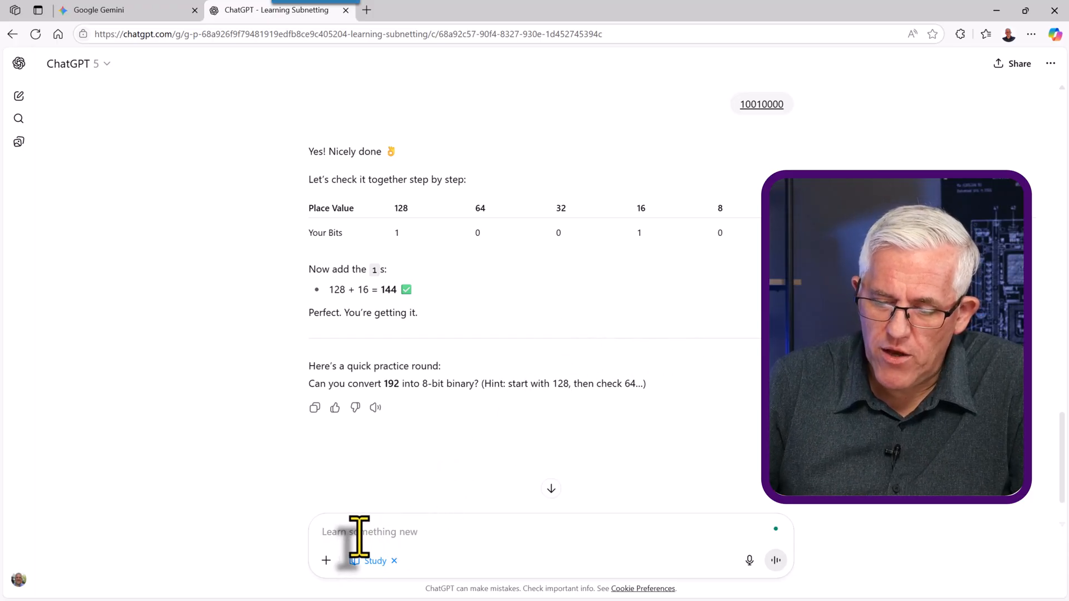
- Submit 1100 0000 as the binary form of 192 and read the tutor's reply
{"action": "type", "text": "1"}
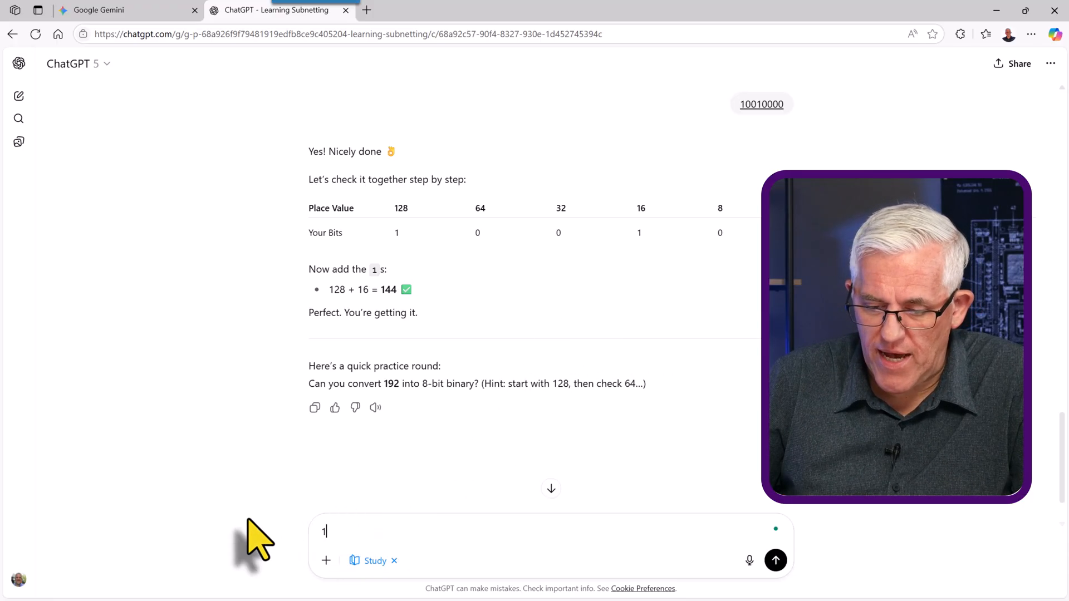
{"action": "type", "text": "100"}
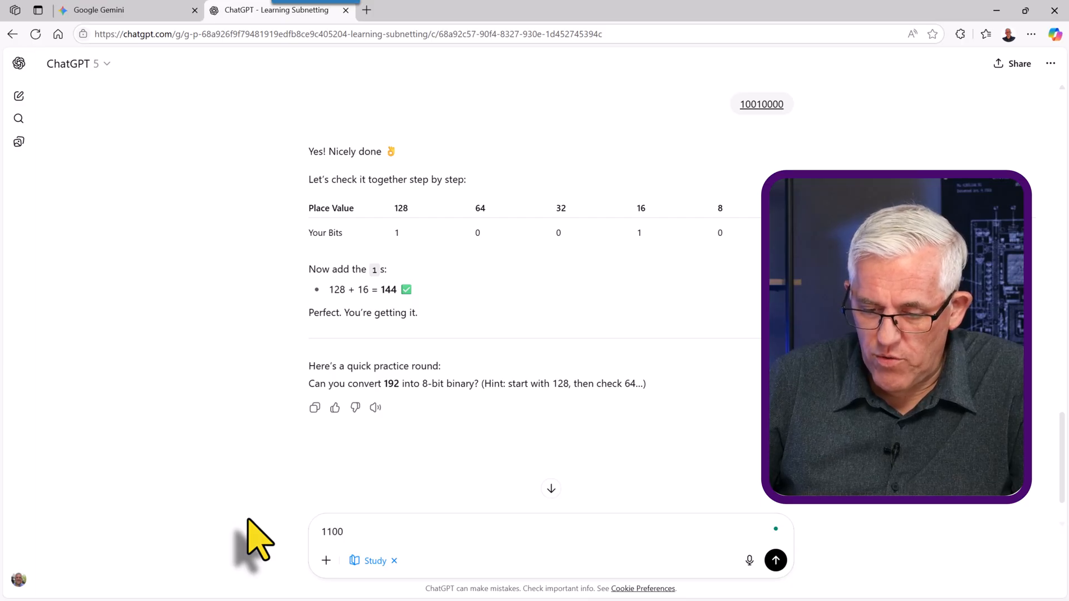
{"action": "type", "text": "0000"}
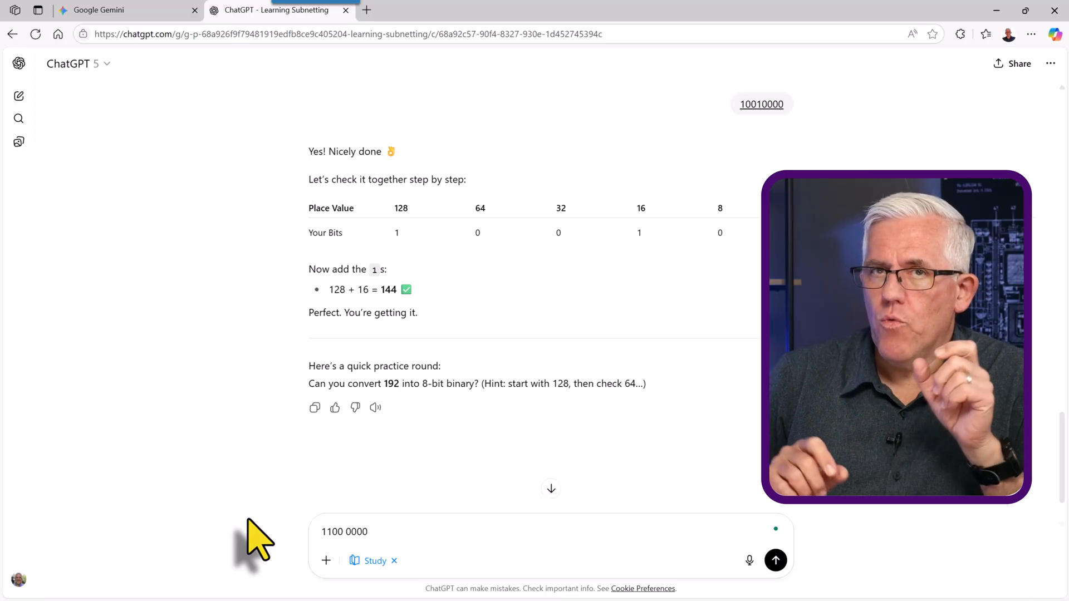
{"action": "left_click", "coordinate": [776, 559]}
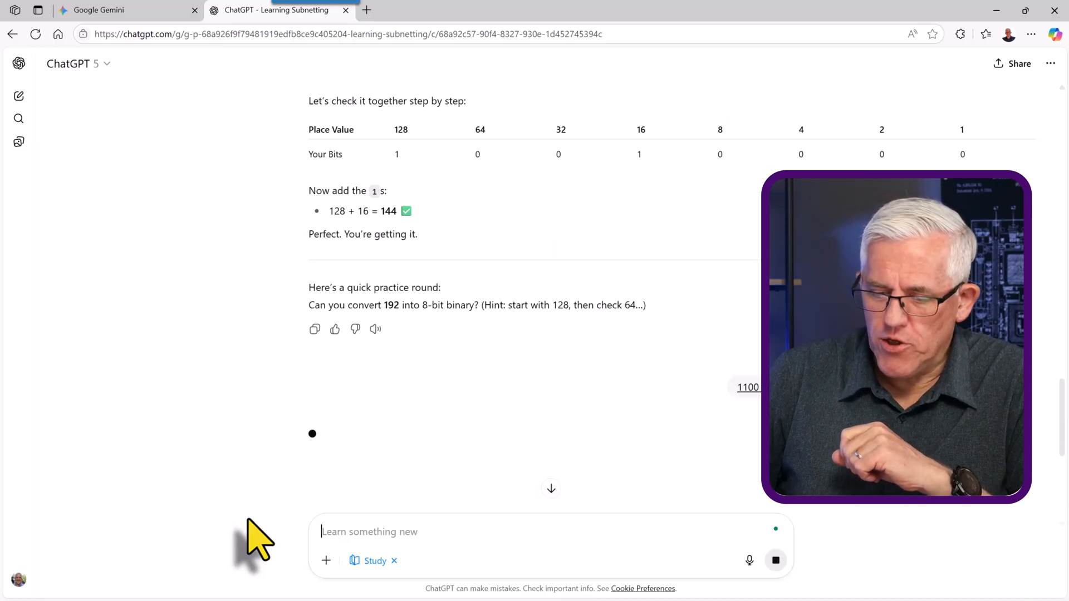
{"action": "scroll", "scroll_direction": "down", "scroll_amount": 3}
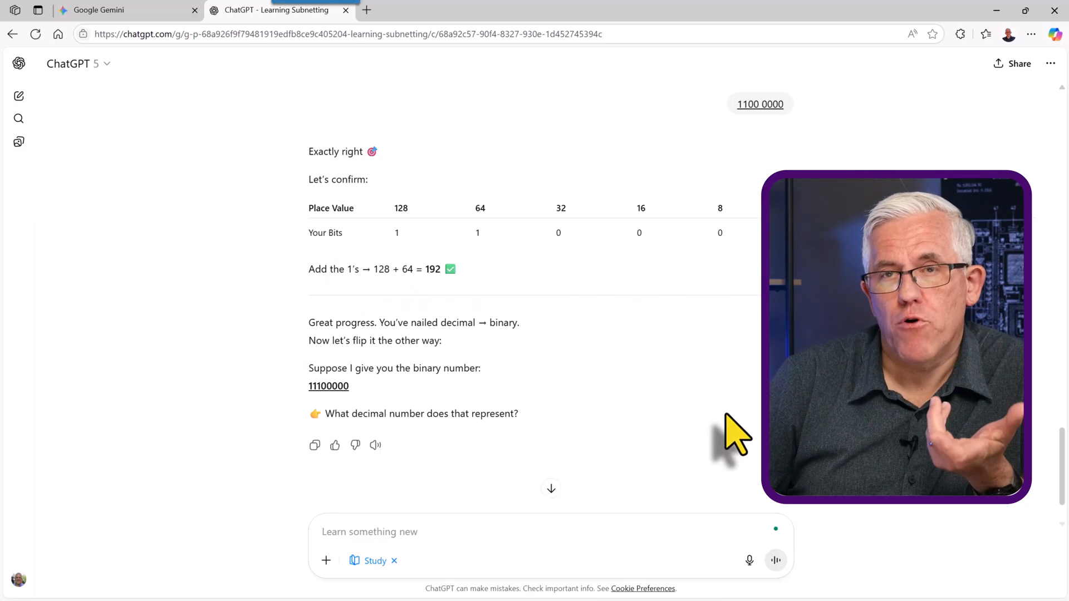
{"action": "mouse_move", "coordinate": [651, 406]}
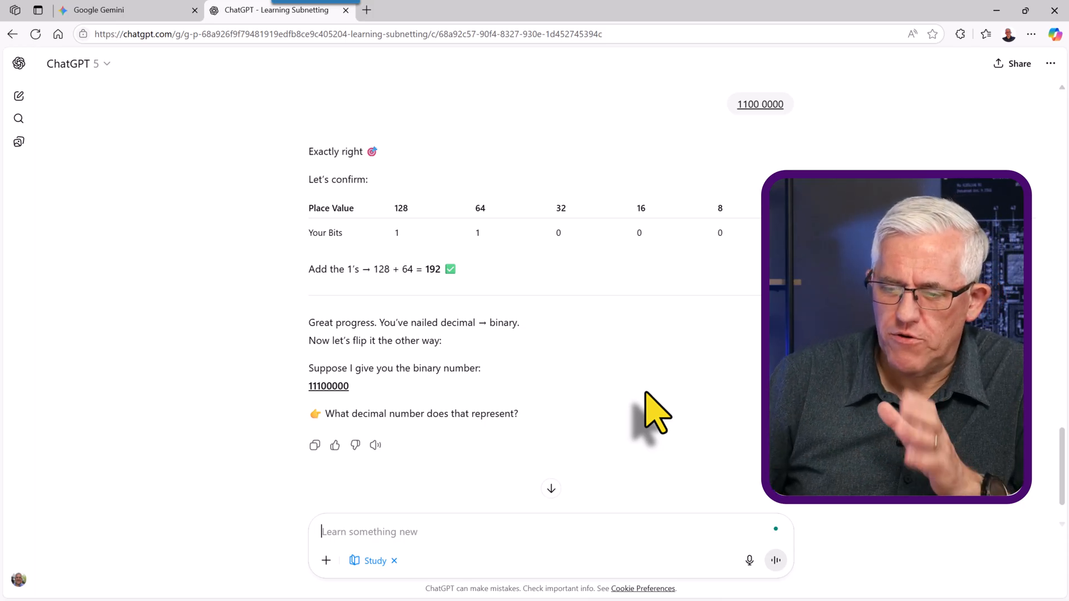
{"action": "mouse_move", "coordinate": [467, 334]}
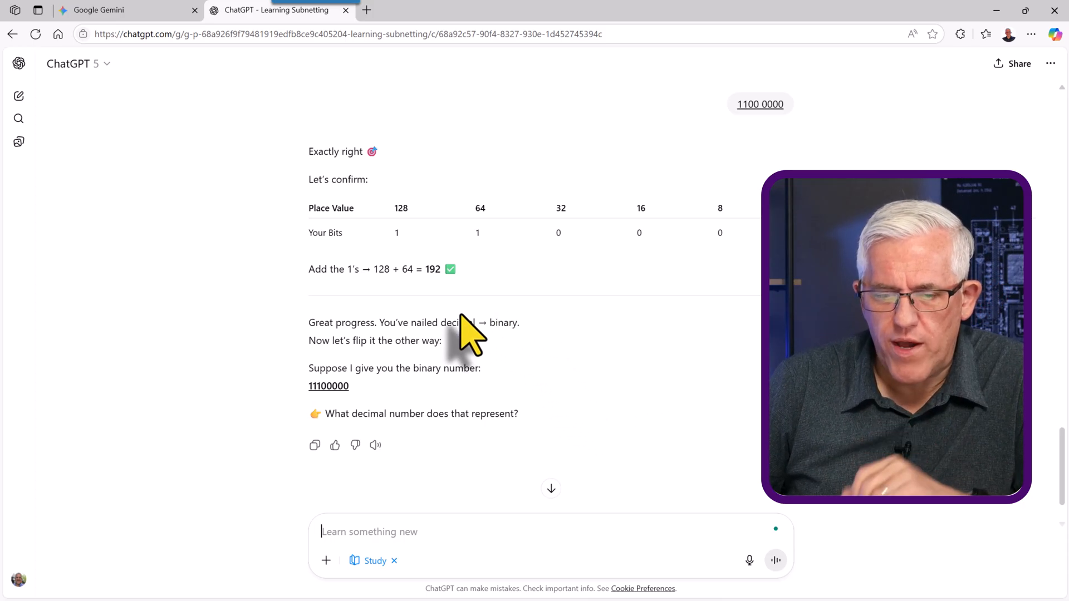
- In the Gemini tab, keep Guided Learning selected and dismiss the Veo promotion popup
{"action": "left_click", "coordinate": [99, 10]}
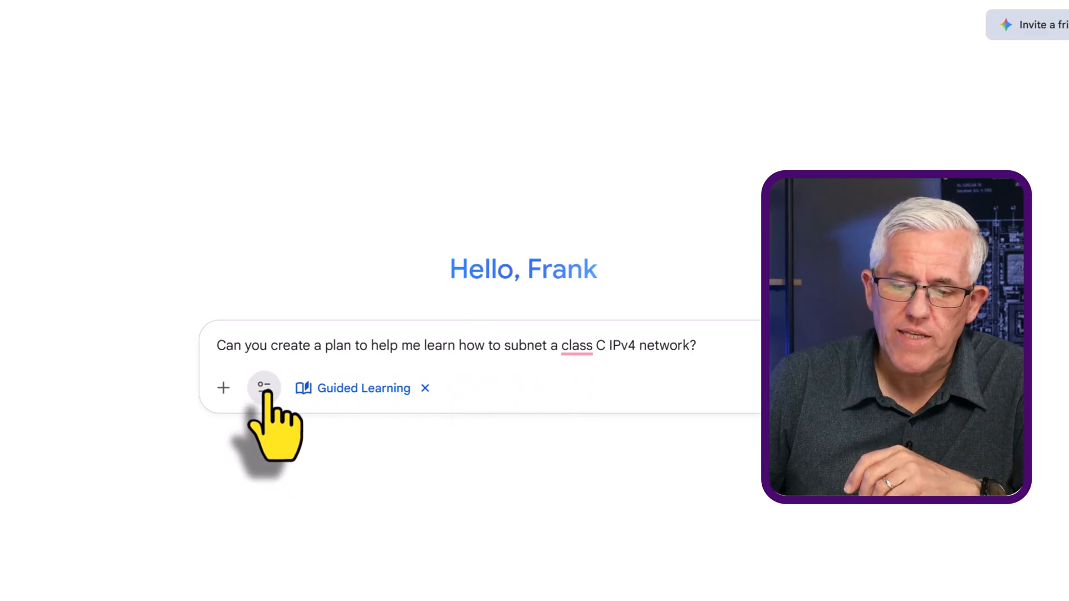
{"action": "left_click", "coordinate": [264, 388]}
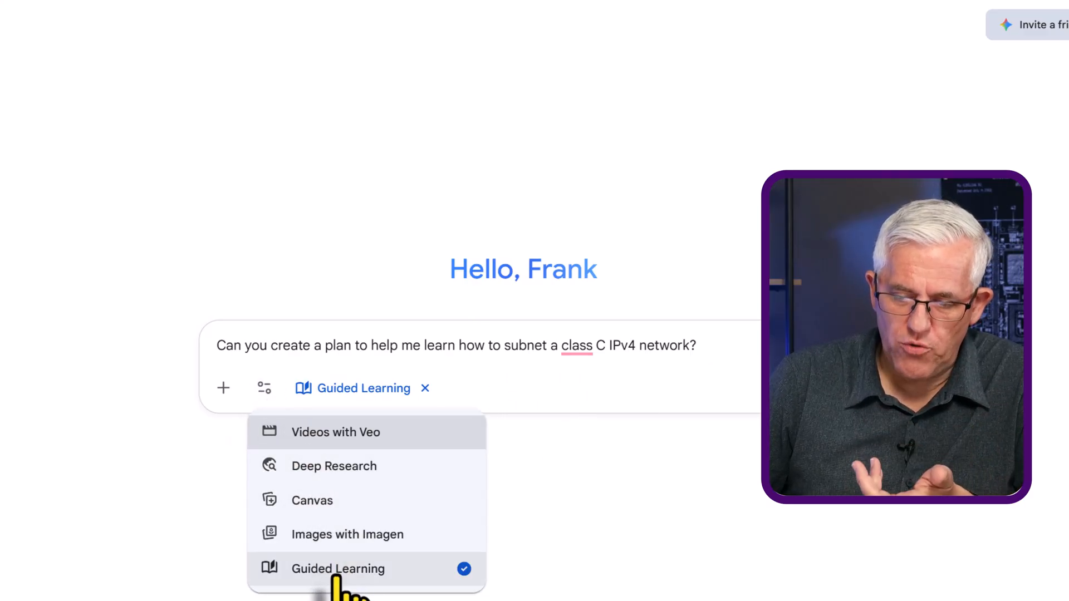
{"action": "left_click", "coordinate": [338, 568]}
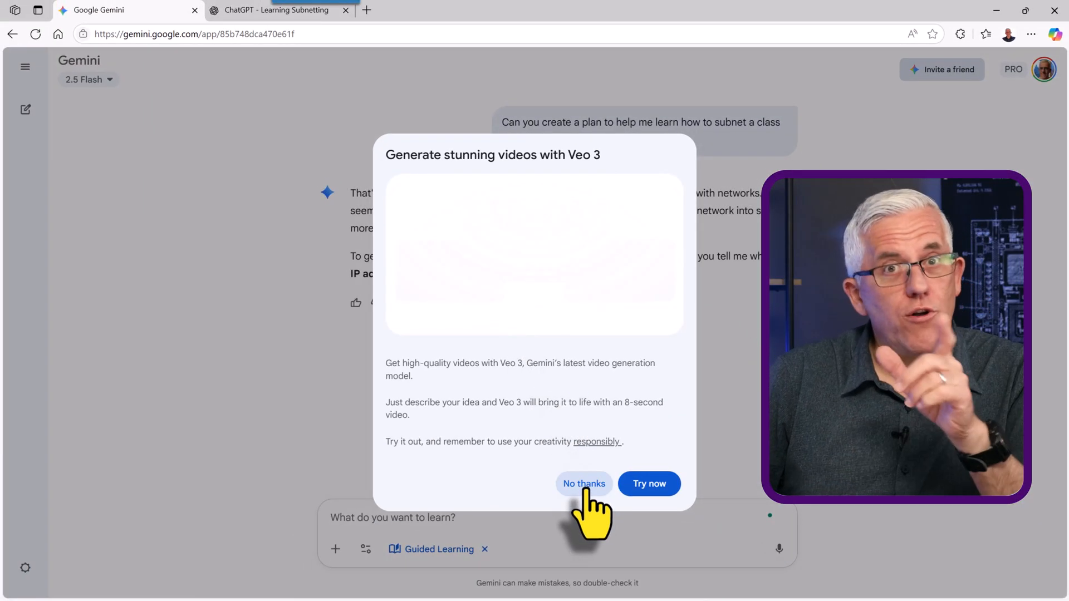
{"action": "left_click", "coordinate": [583, 483]}
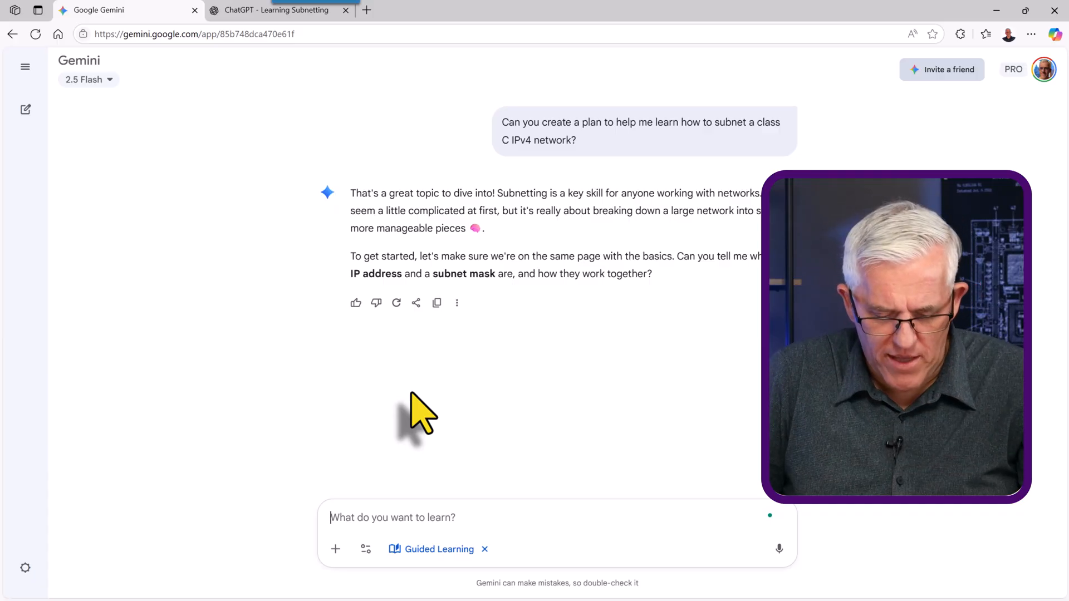
- Answer that an IP address identifies a host and a subnet tells its network
{"action": "type", "text": "An IP Address"}
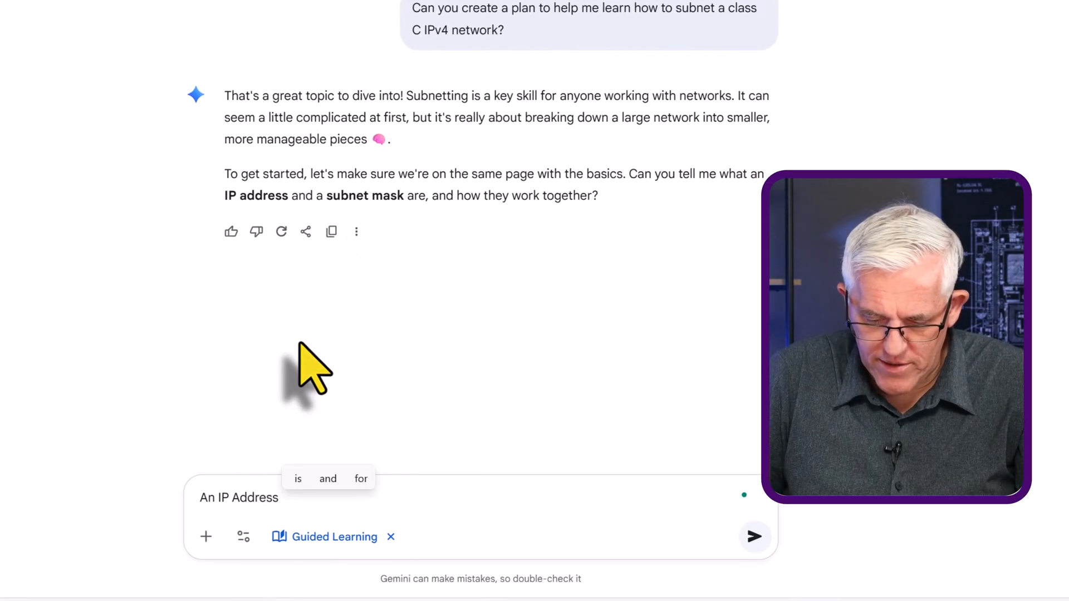
{"action": "type", "text": "identifies a"}
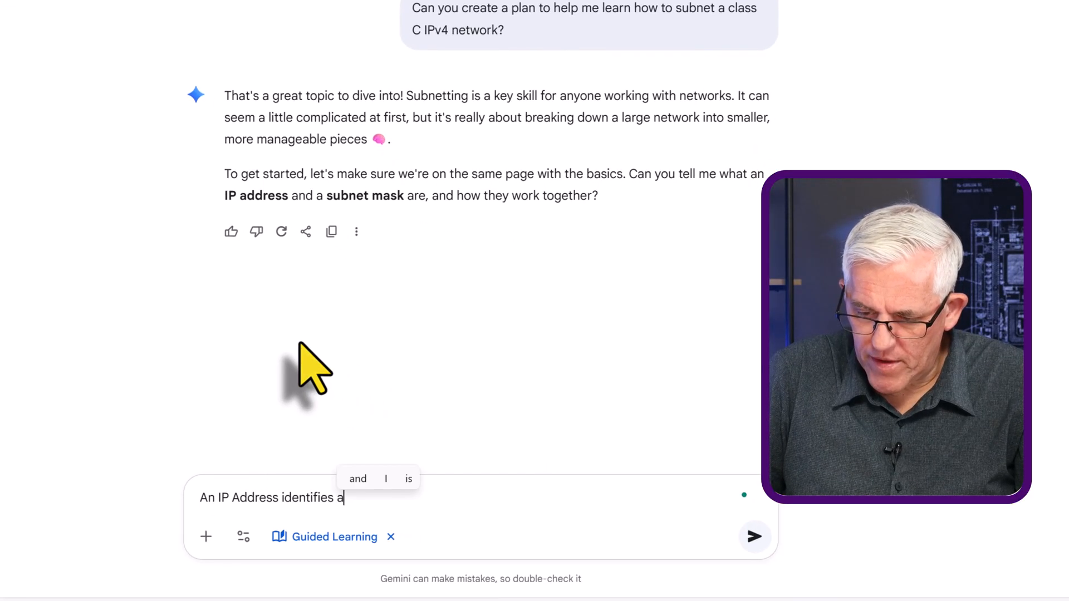
{"action": "type", "text": "host computer or a nw"}
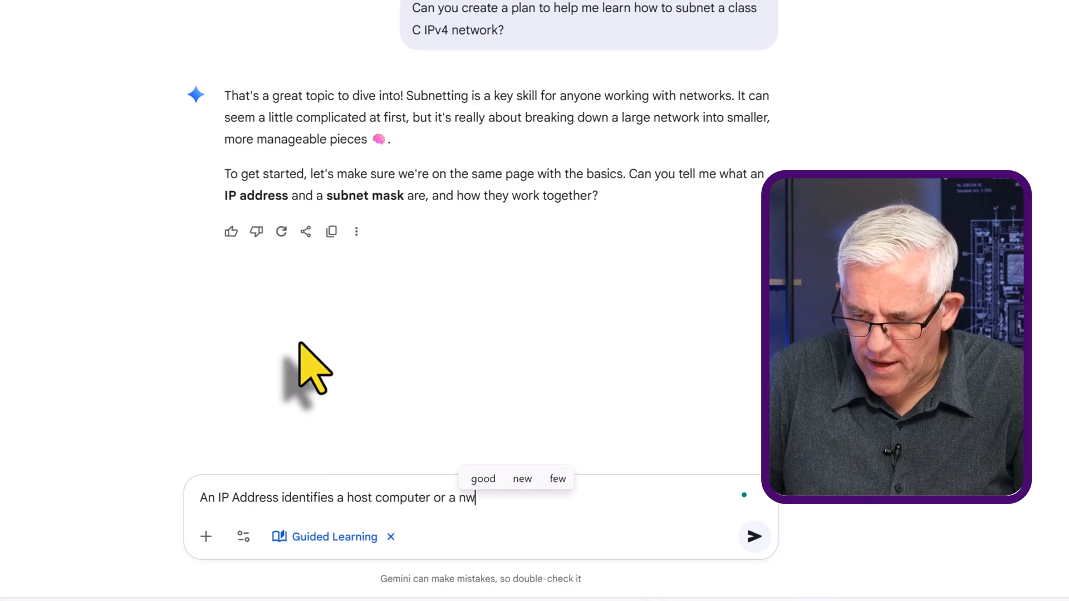
{"action": "key", "text": "BackSpace"}
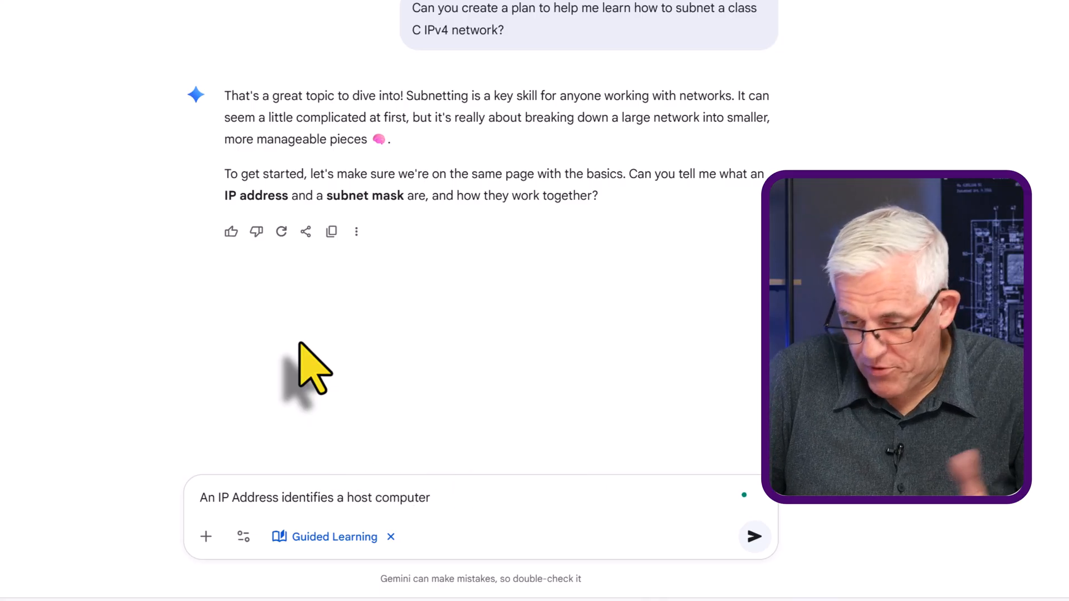
{"action": "type", "text": "and a s"}
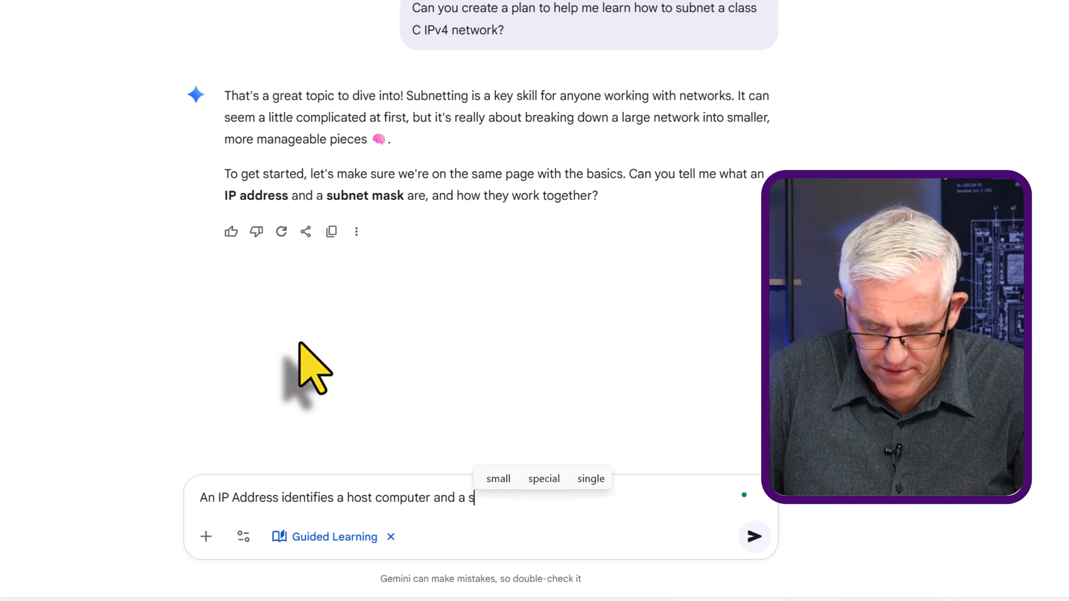
{"action": "type", "text": "subnet"}
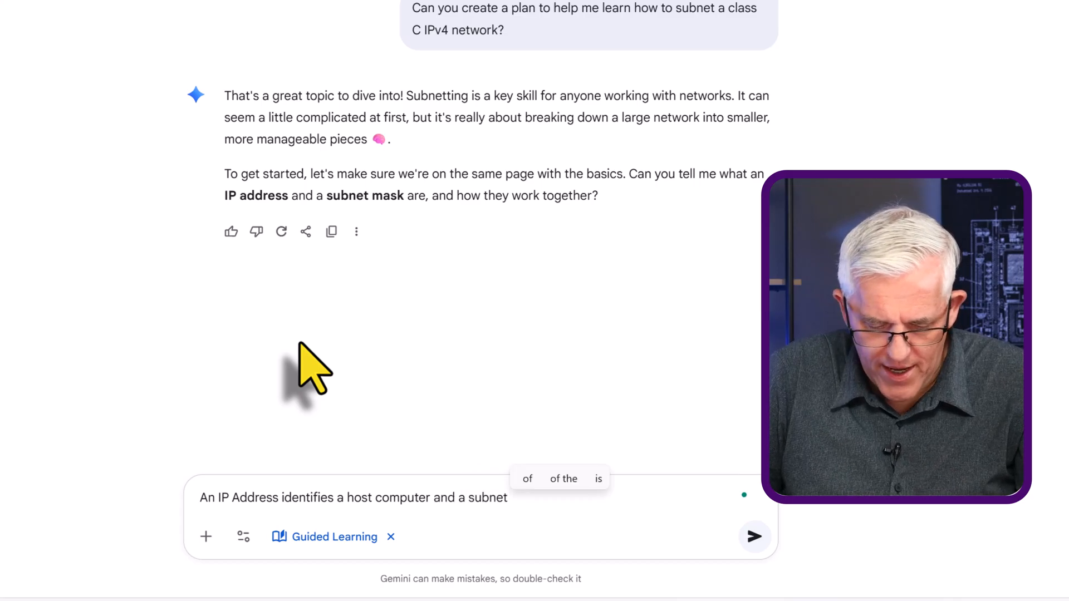
{"action": "type", "text": "let's me know what"}
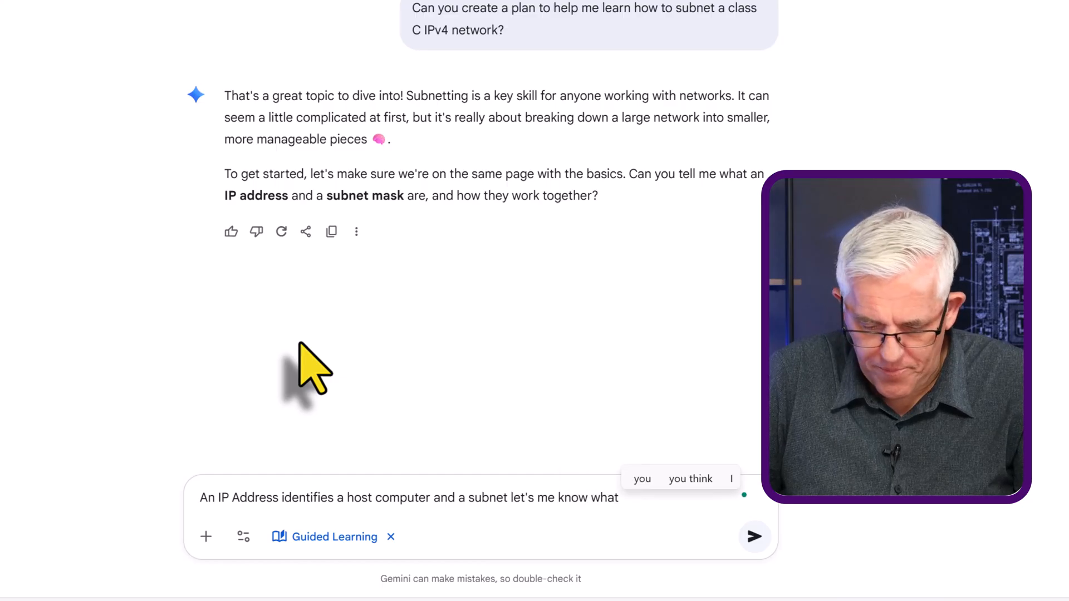
{"action": "type", "text": "network"}
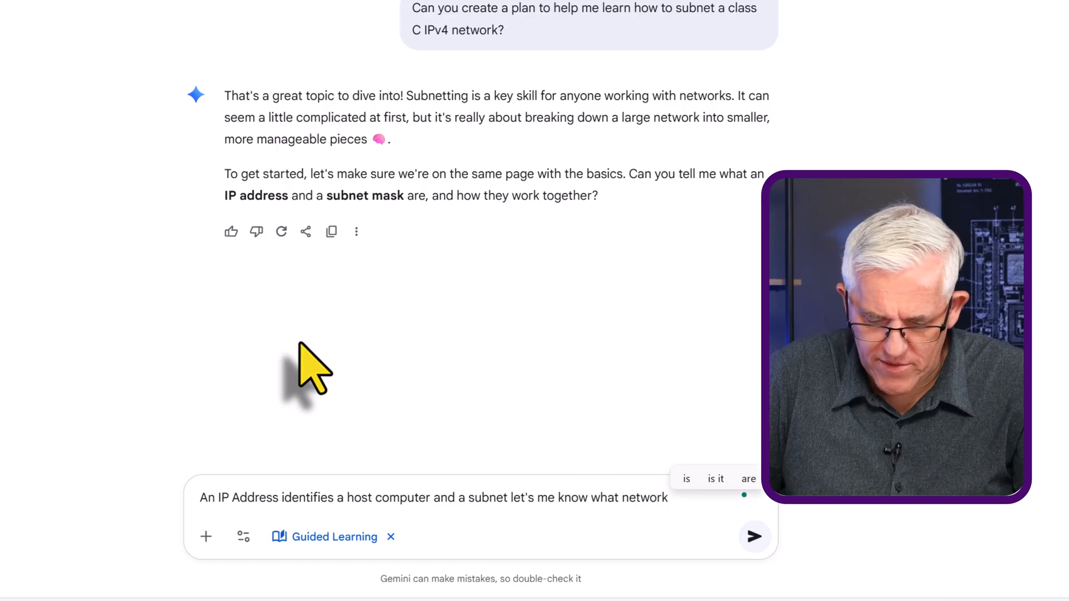
{"action": "type", "text": "it is on"}
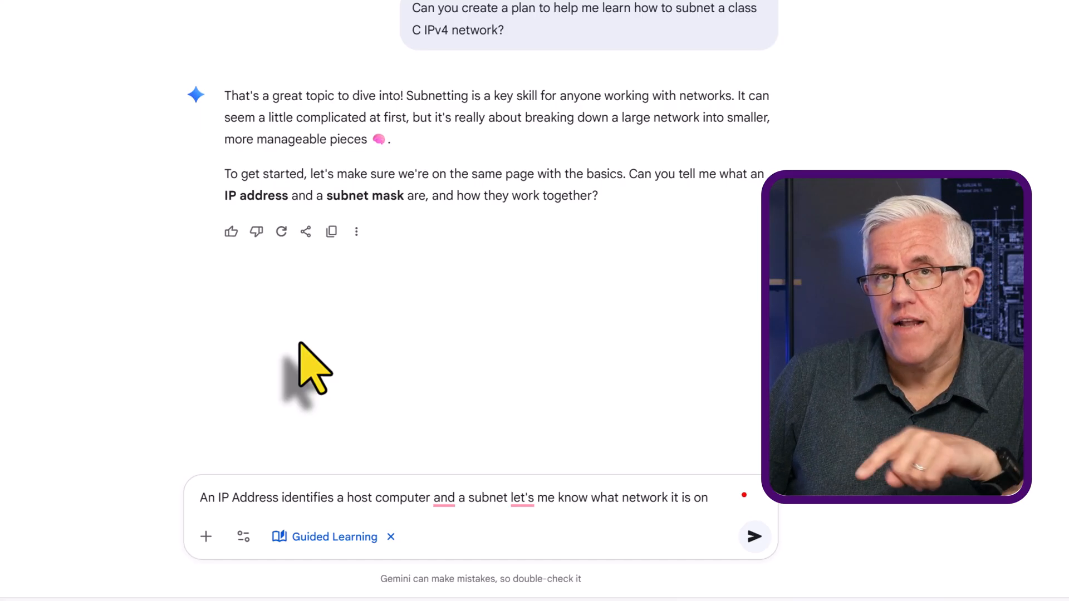
{"action": "left_click", "coordinate": [754, 537]}
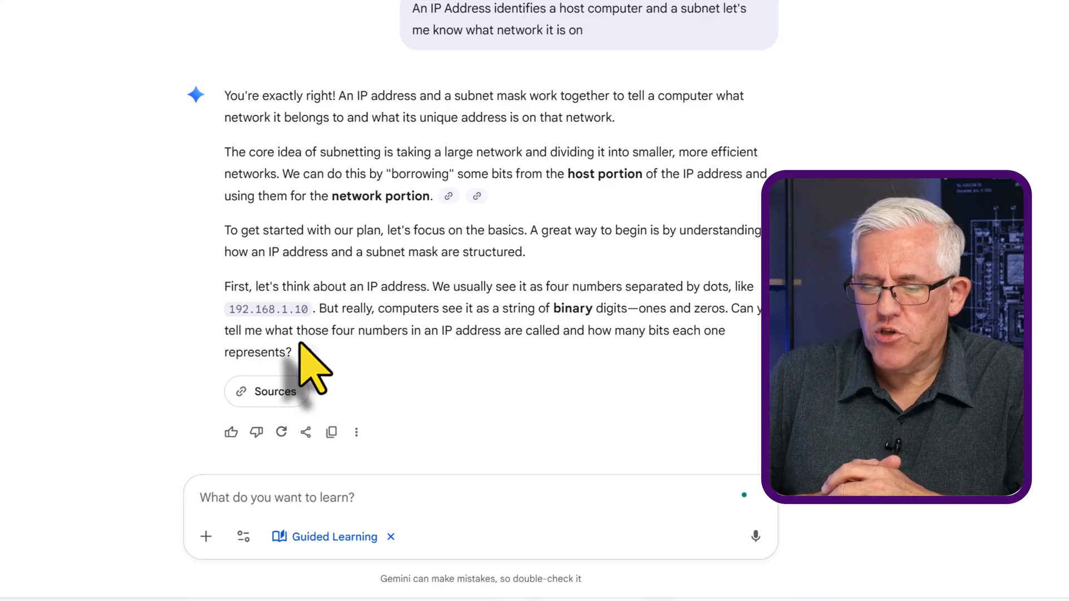
- Ask Gemini 'Can you help me understand binary'
{"action": "type", "text": "q"}
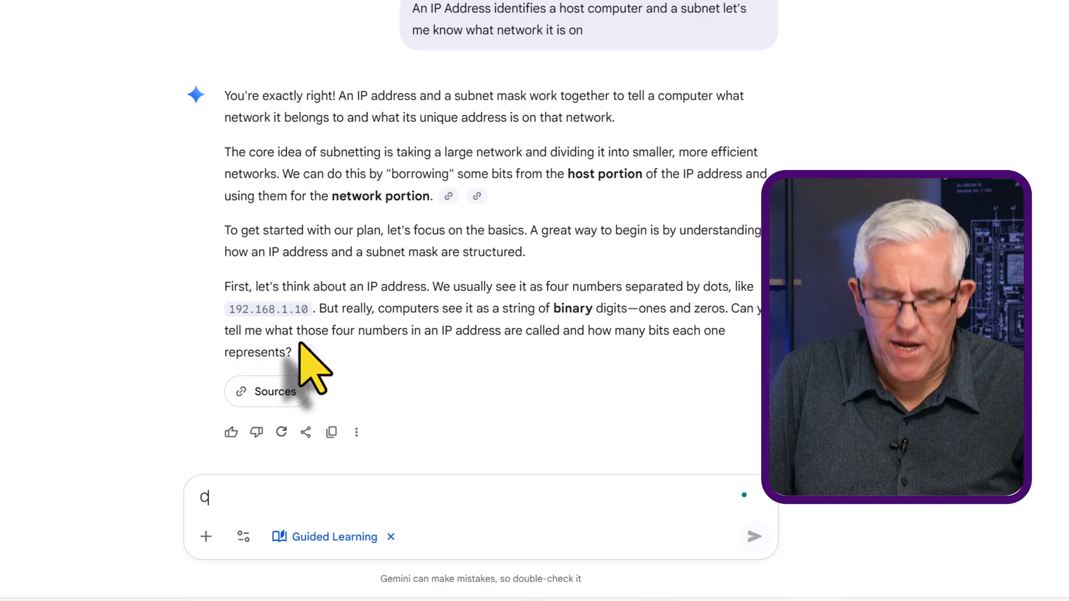
{"action": "type", "text": "Can you help"}
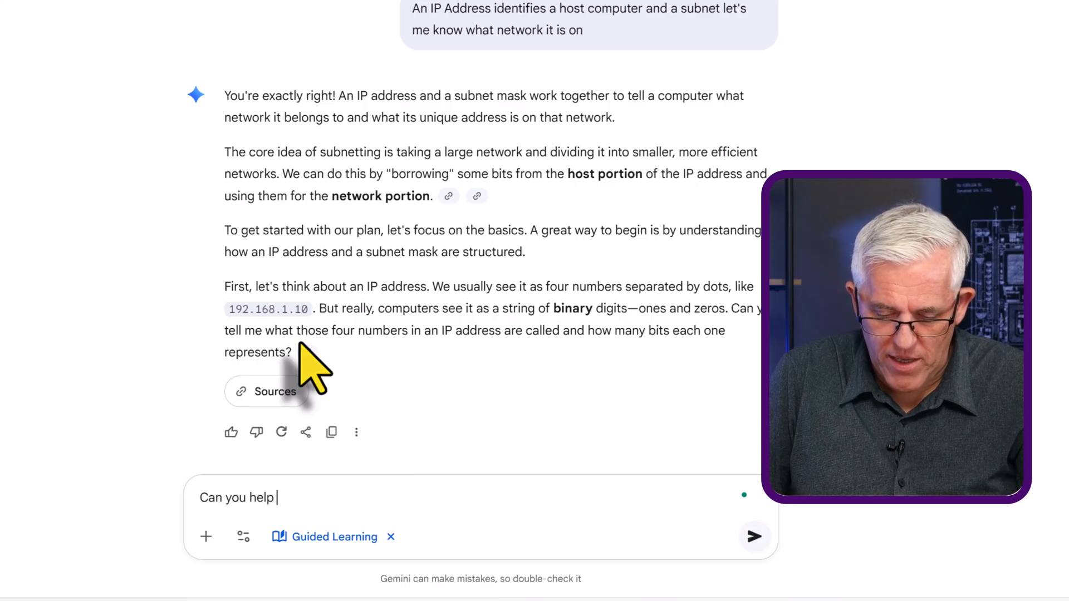
{"action": "type", "text": "me undertand bi"}
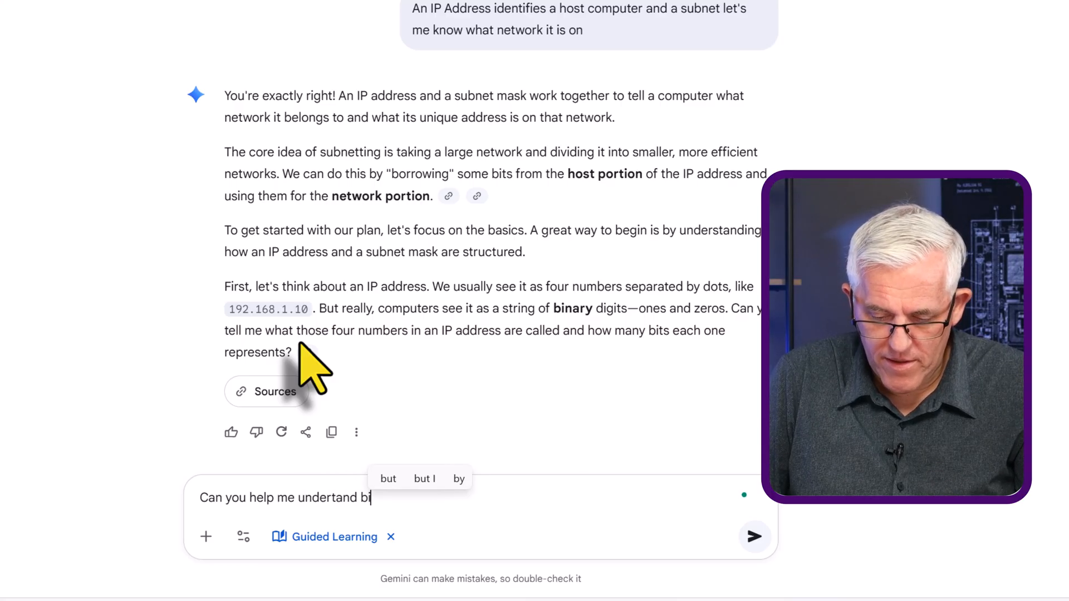
{"action": "left_click", "coordinate": [753, 538]}
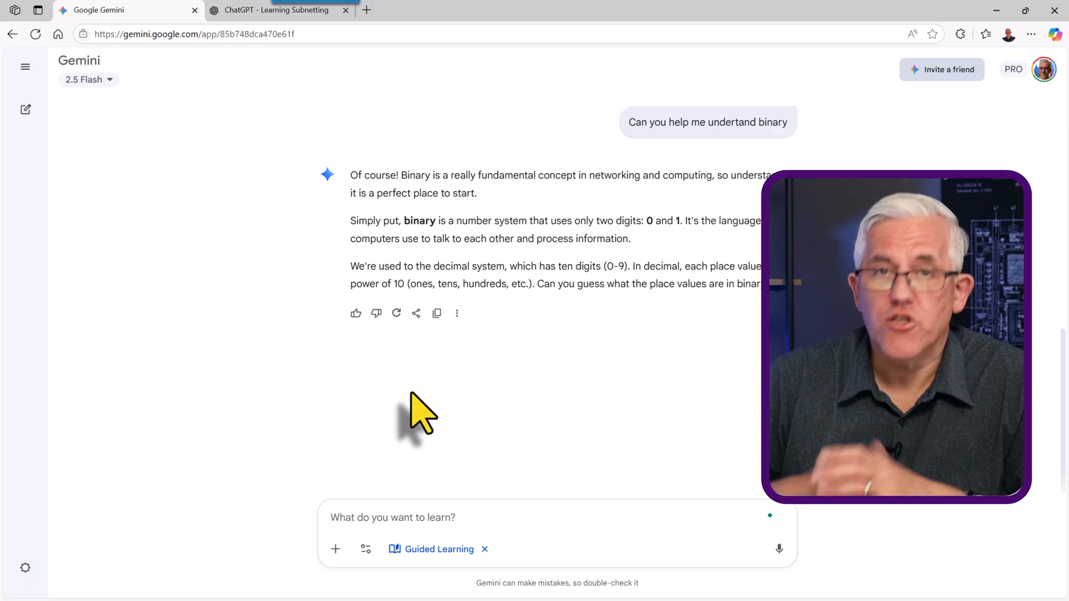
- Switch the new Gemini chat to the 2.5 Pro model
{"action": "type", "text": "Can you create a plan to help me learn how to subnet a class C IPv4 network?"}
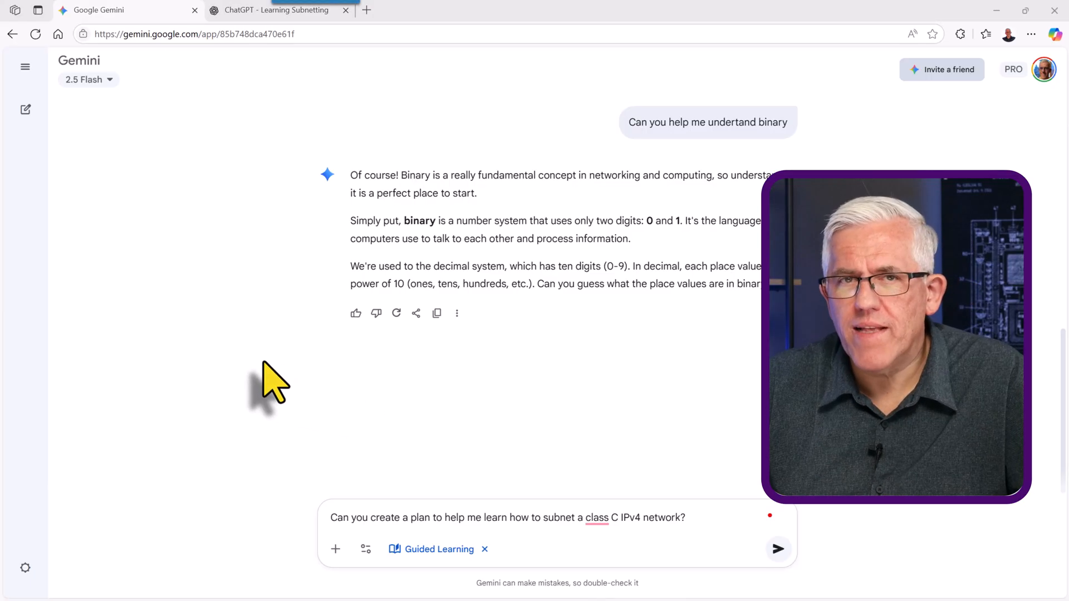
{"action": "mouse_move", "coordinate": [88, 79]}
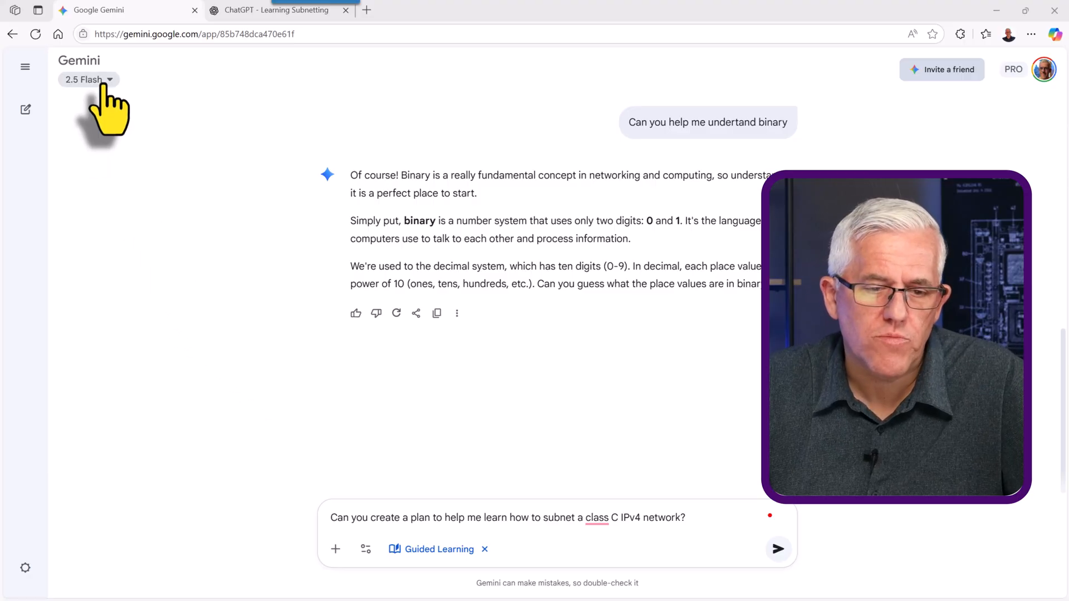
{"action": "left_click", "coordinate": [84, 79]}
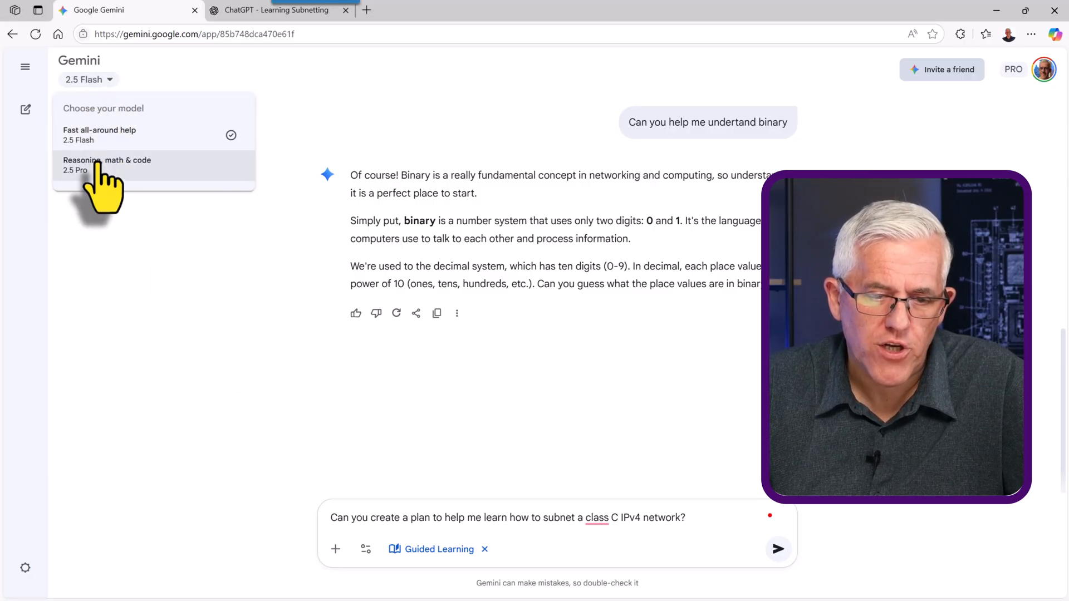
{"action": "left_click", "coordinate": [107, 165]}
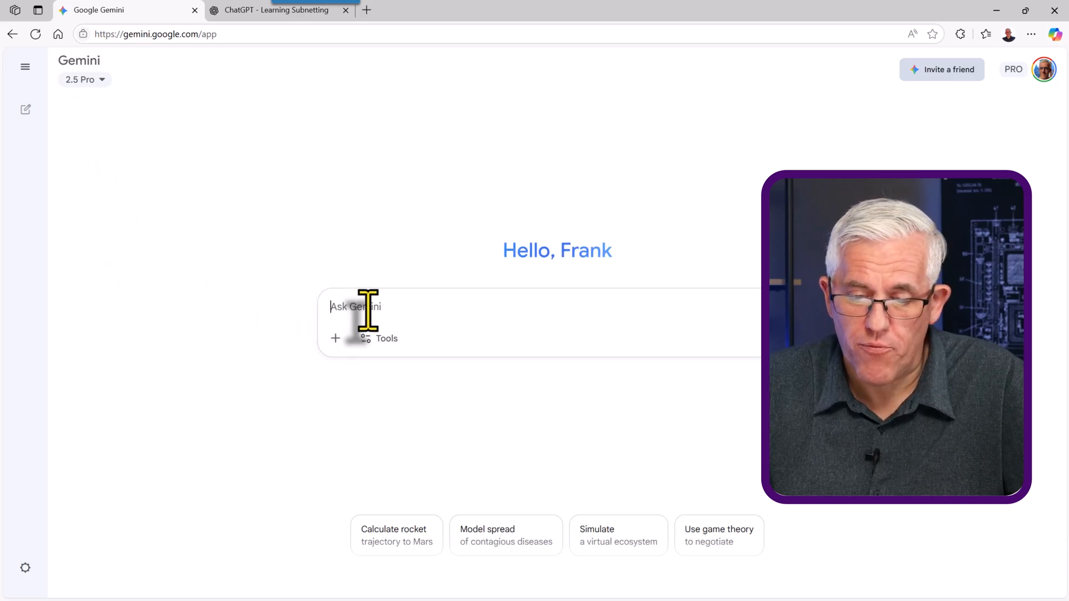
- Send the class C subnetting plan prompt with Guided Learning turned on
{"action": "type", "text": "Can you create a plan to help me learn how to subnet a class C IPv4 network?"}
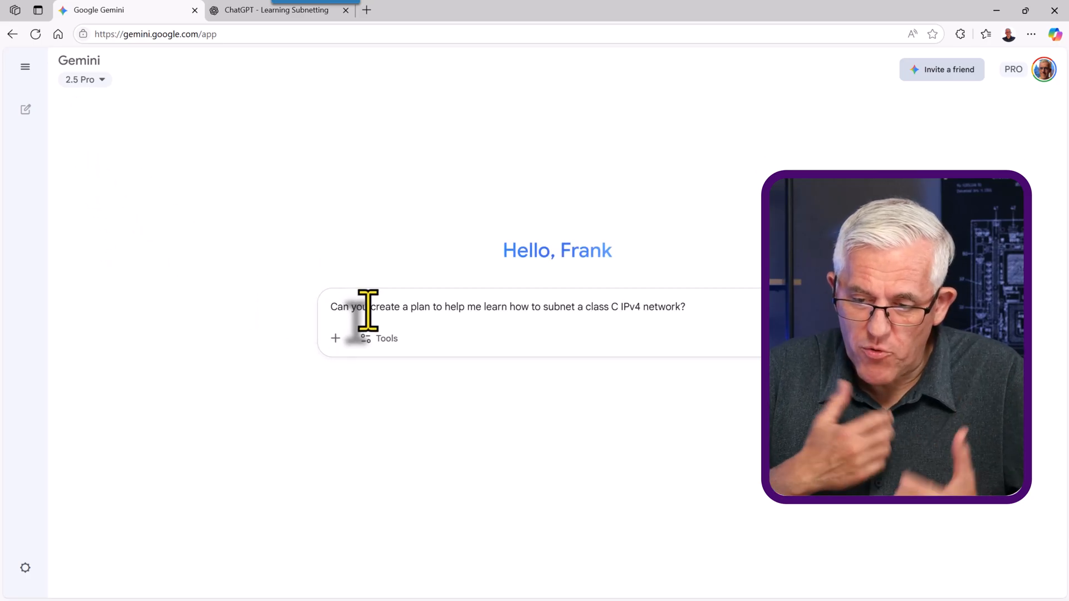
{"action": "left_click", "coordinate": [386, 338]}
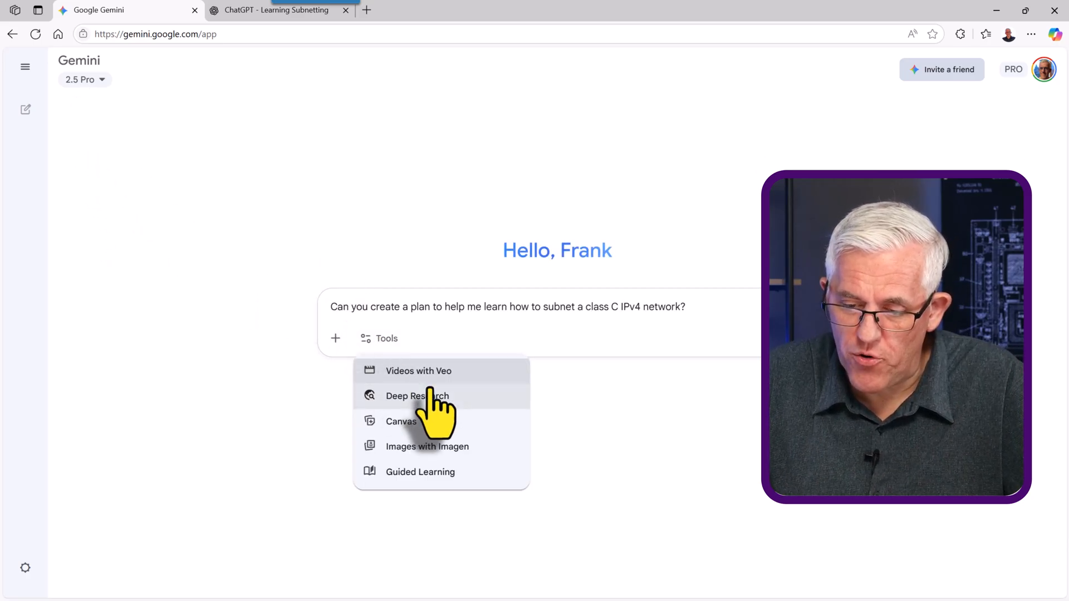
{"action": "left_click", "coordinate": [420, 471]}
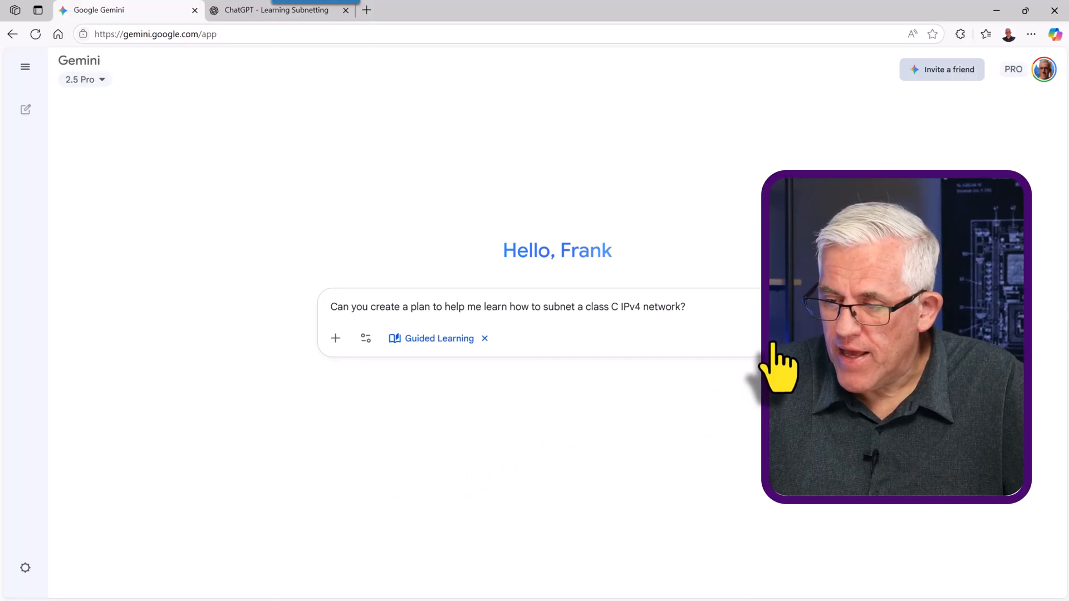
{"action": "key", "text": "Return"}
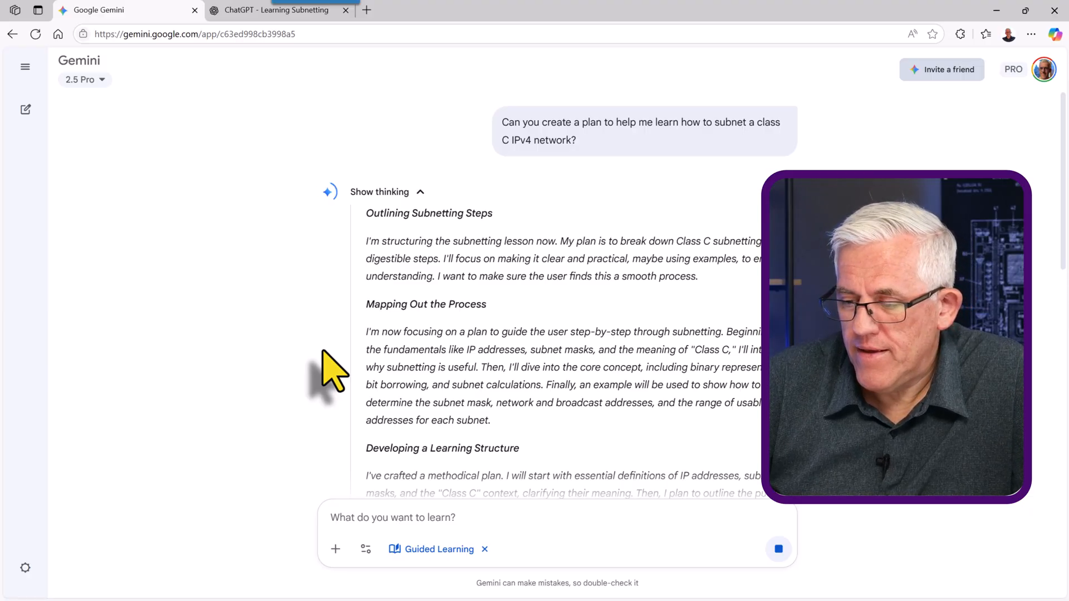
- Scroll past Show thinking to Gemini 2.5 Pro's three-step subnetting plan
{"action": "scroll", "scroll_direction": "down", "scroll_amount": 3}
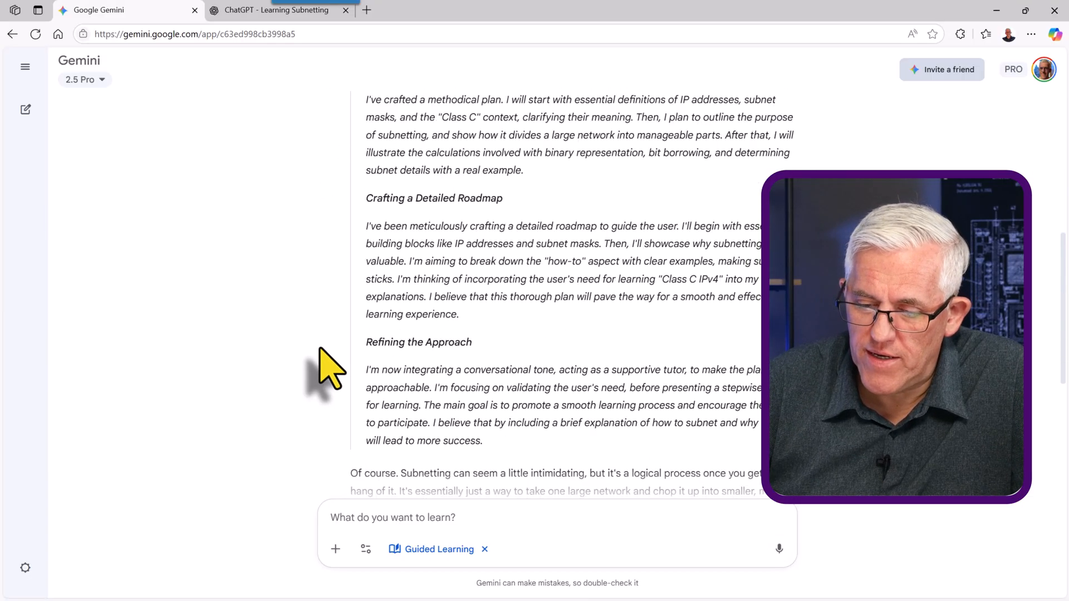
{"action": "scroll", "scroll_direction": "down", "scroll_amount": 3}
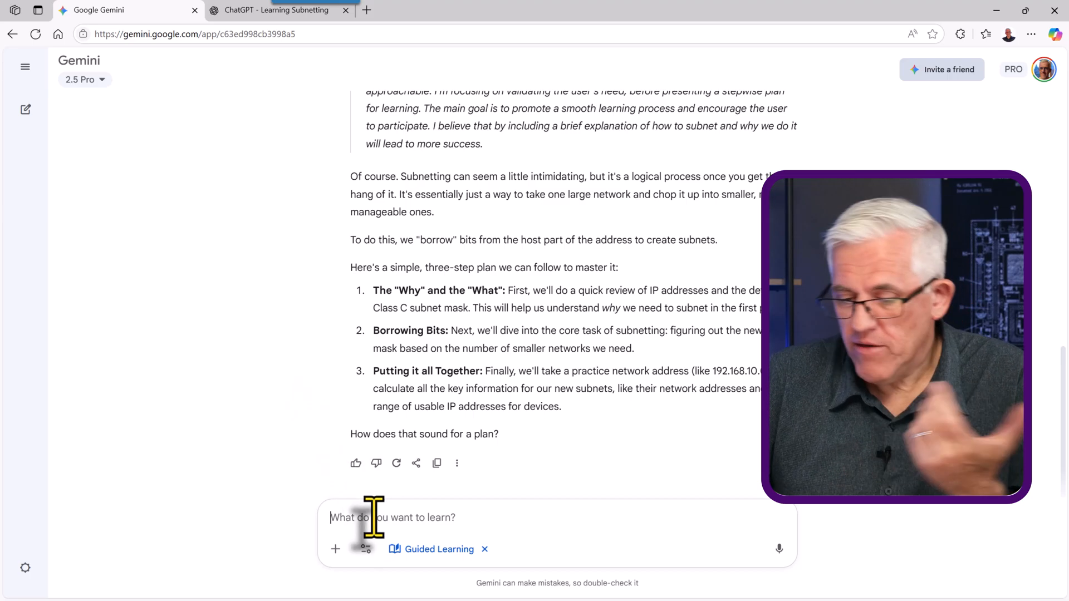
- Send 'Good Plan' approving Gemini's subnetting plan and expand the reply's reasoning
{"action": "type", "text": "Good morning"}
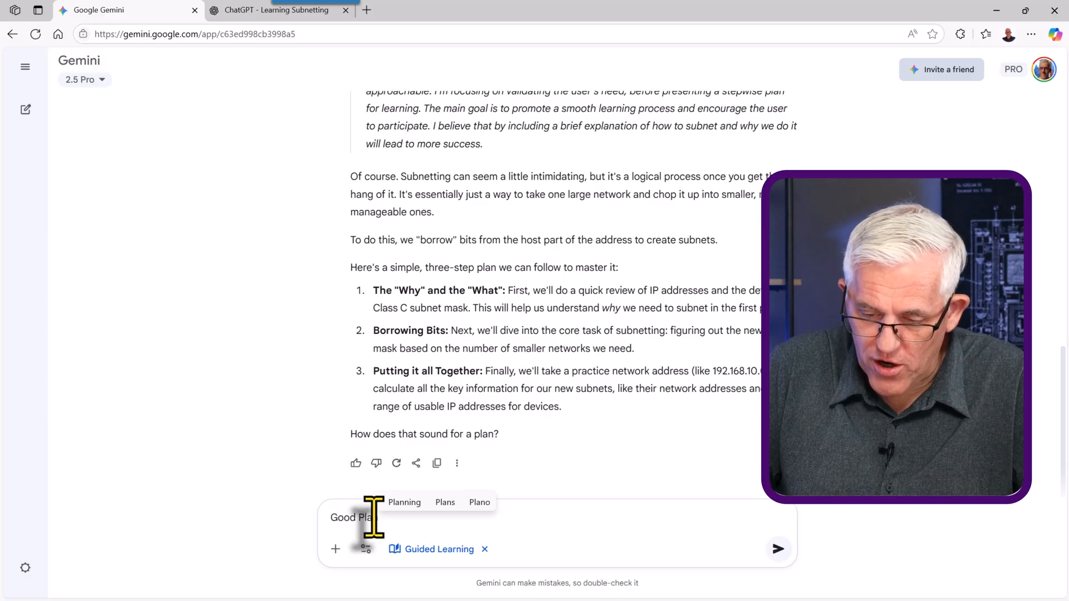
{"action": "left_click", "coordinate": [778, 549]}
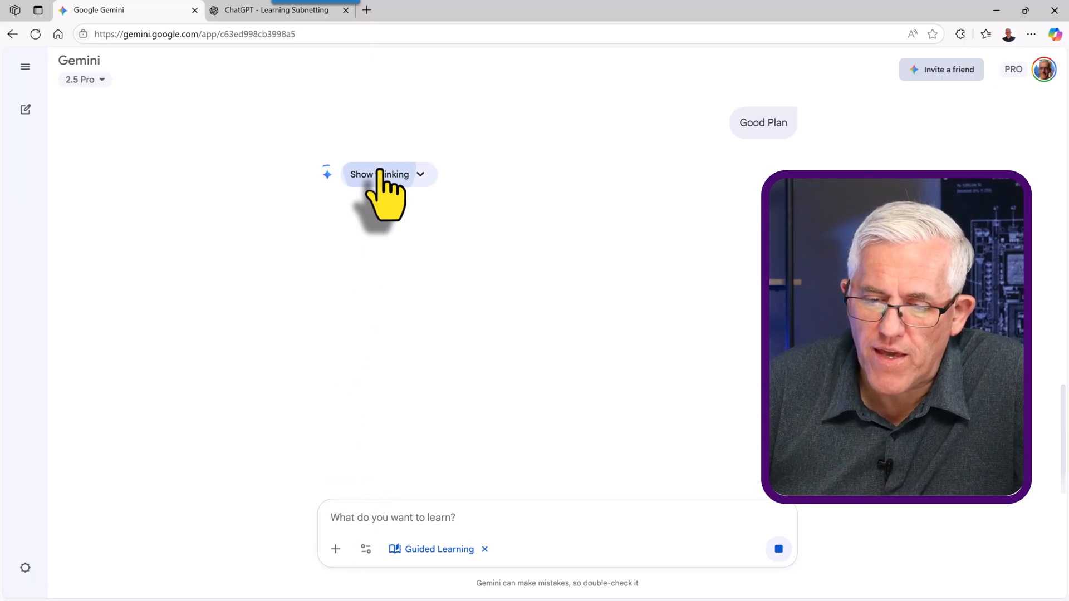
{"action": "left_click", "coordinate": [380, 175]}
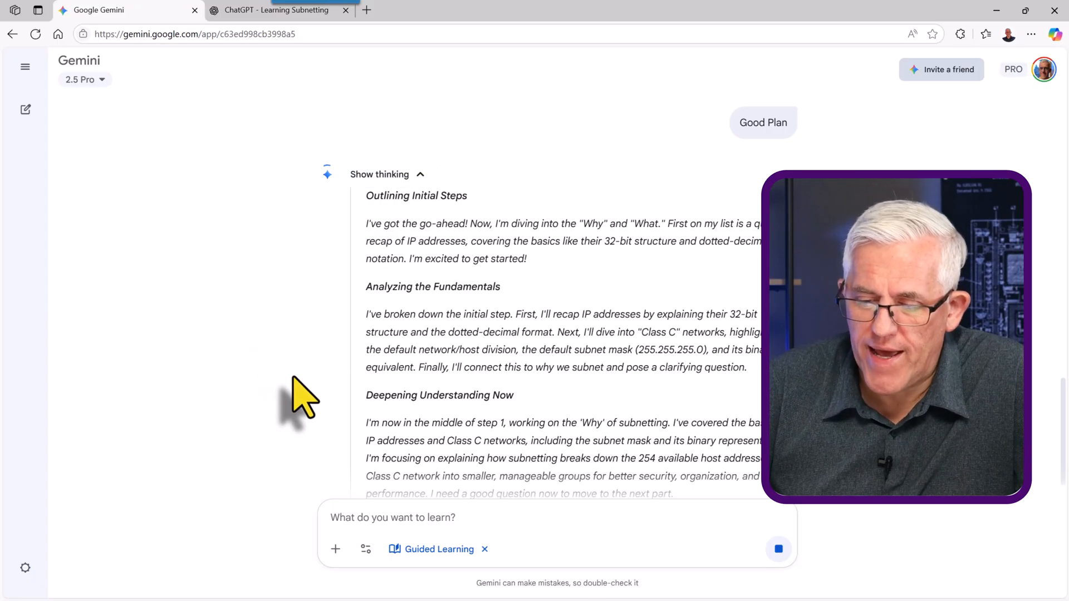
- Read the lesson on network versus host bits, then return to ChatGPT's study conversation
{"action": "scroll", "scroll_direction": "down", "scroll_amount": 3}
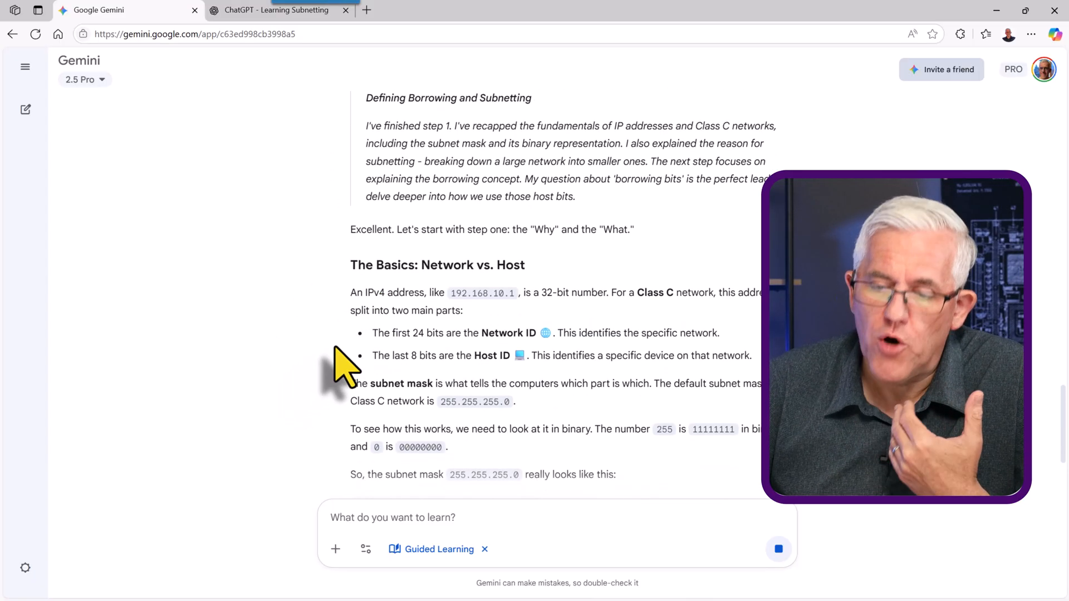
{"action": "scroll", "scroll_direction": "down", "scroll_amount": 3}
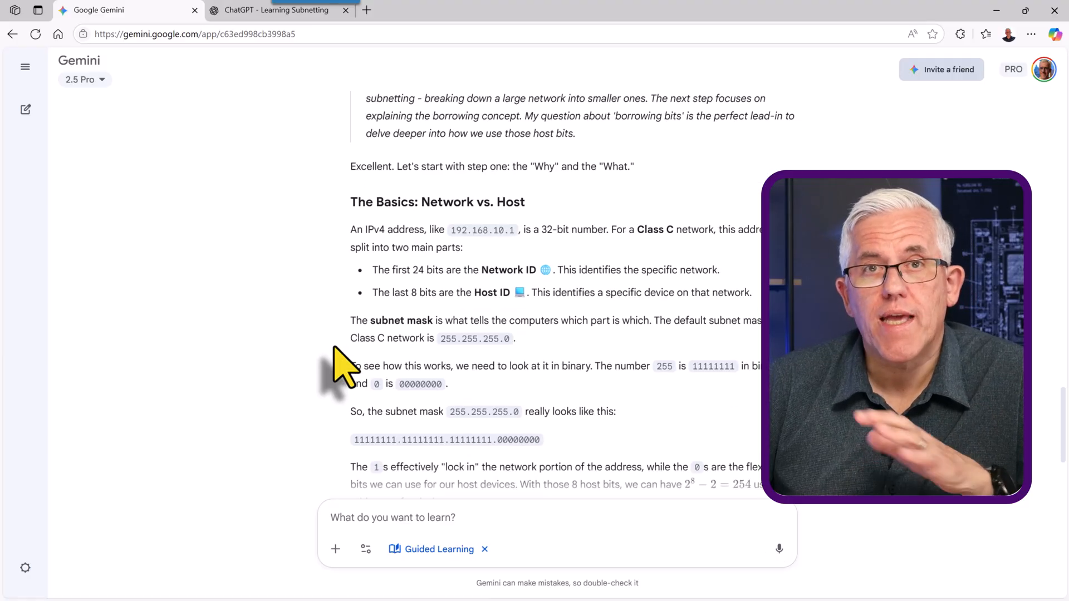
{"action": "mouse_move", "coordinate": [331, 378]}
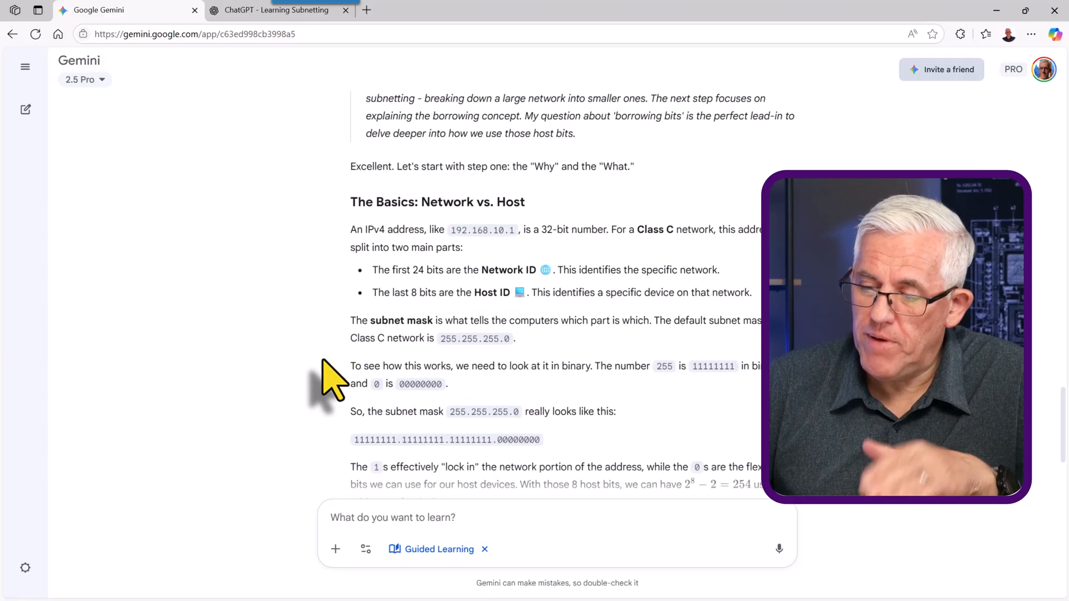
{"action": "scroll", "scroll_direction": "down", "scroll_amount": 3}
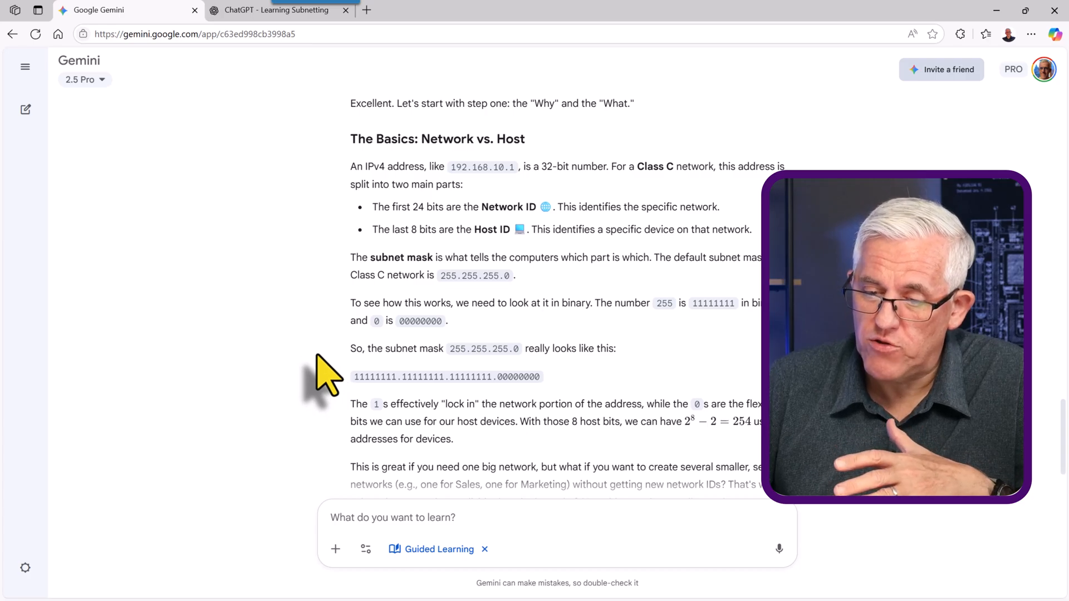
{"action": "mouse_move", "coordinate": [552, 382]}
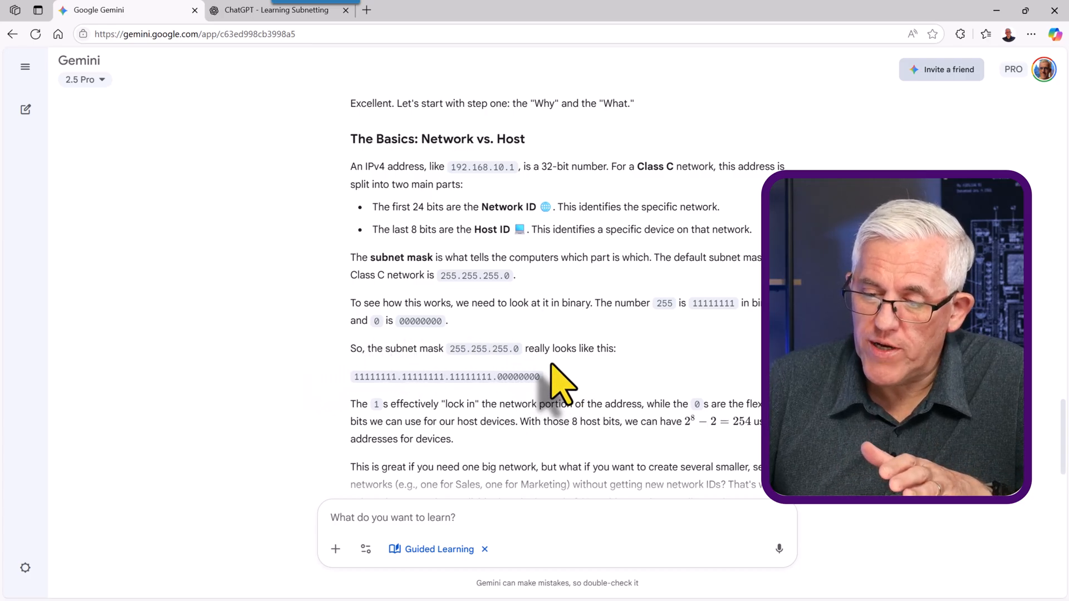
{"action": "scroll", "scroll_direction": "down", "scroll_amount": 3}
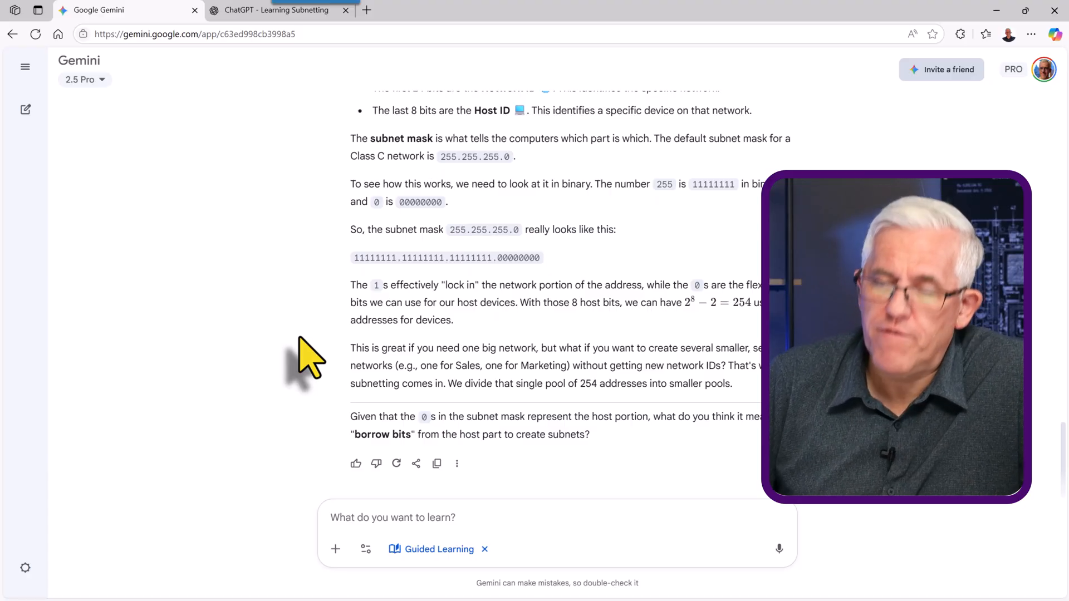
{"action": "mouse_move", "coordinate": [331, 365]}
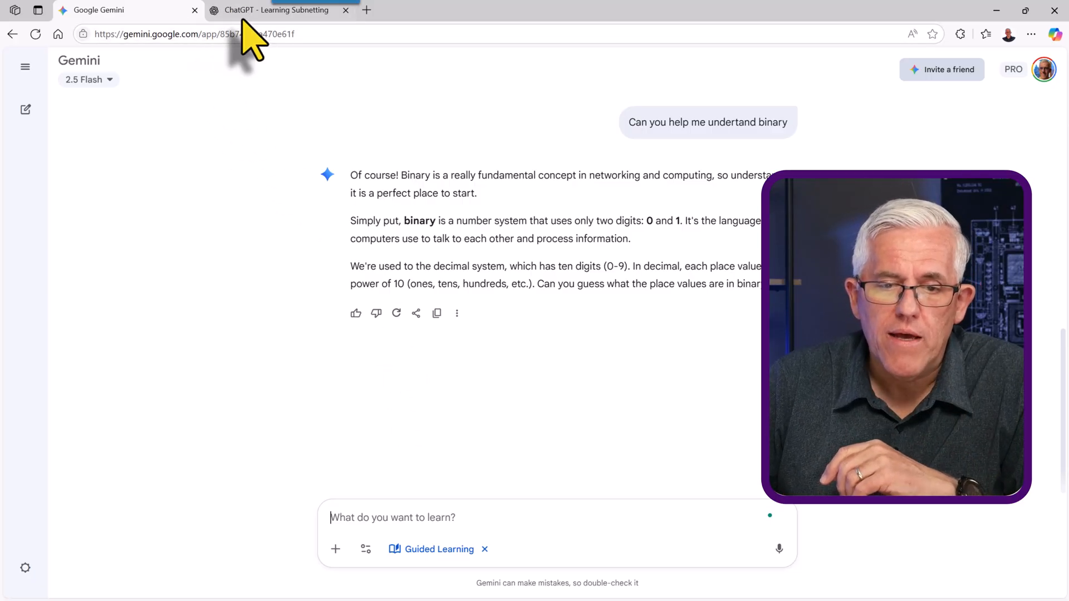
{"action": "left_click", "coordinate": [276, 10]}
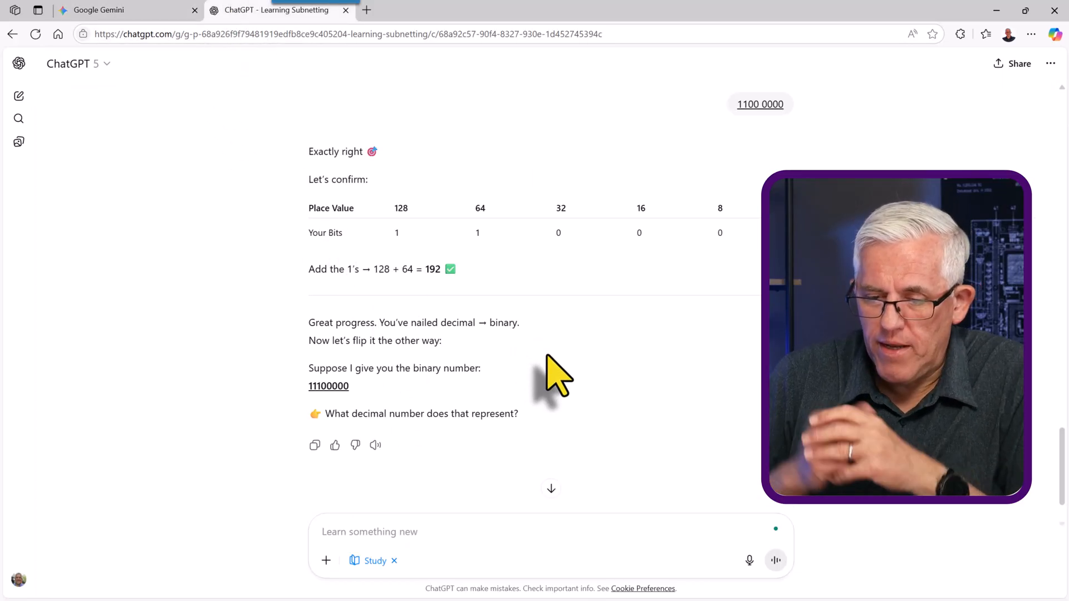